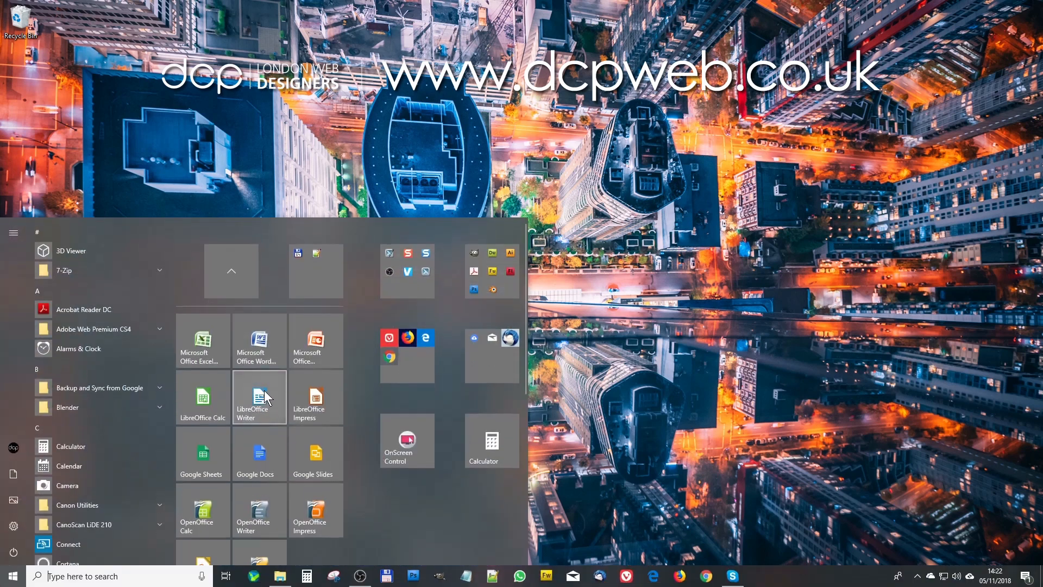
Step: Launch LibreOffice Writer from the Start menu tile, opening a blank untitled document
{"action": "left_click", "coordinate": [258, 397]}
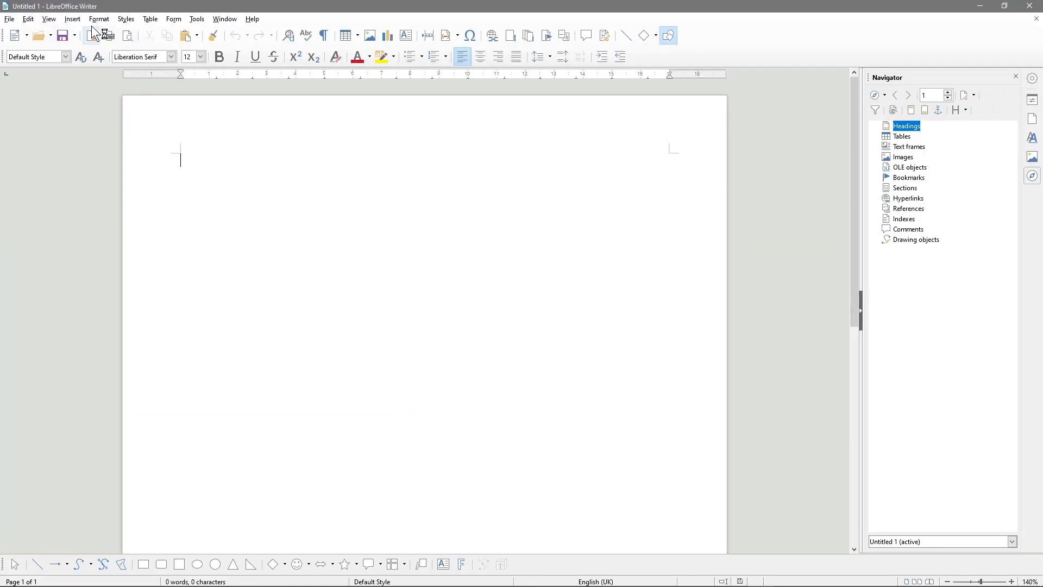
{"action": "left_click", "coordinate": [49, 18]}
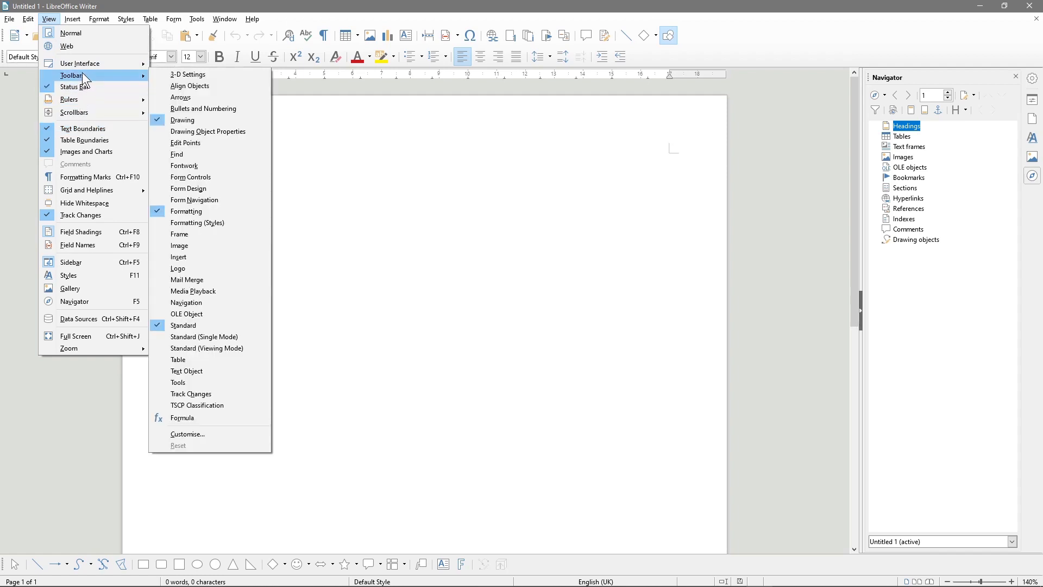
{"action": "mouse_move", "coordinate": [186, 210]}
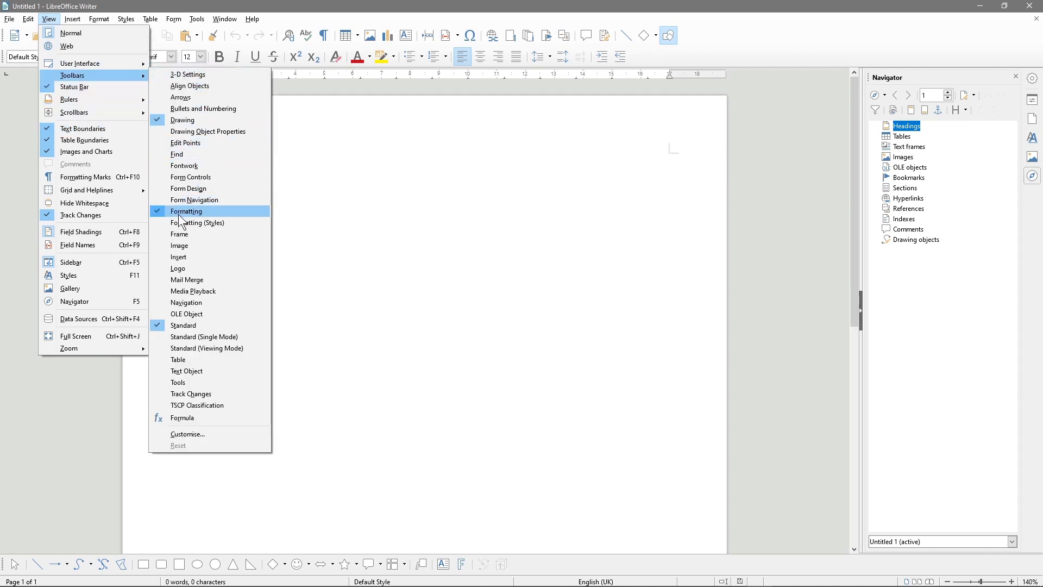
{"action": "mouse_move", "coordinate": [183, 120]}
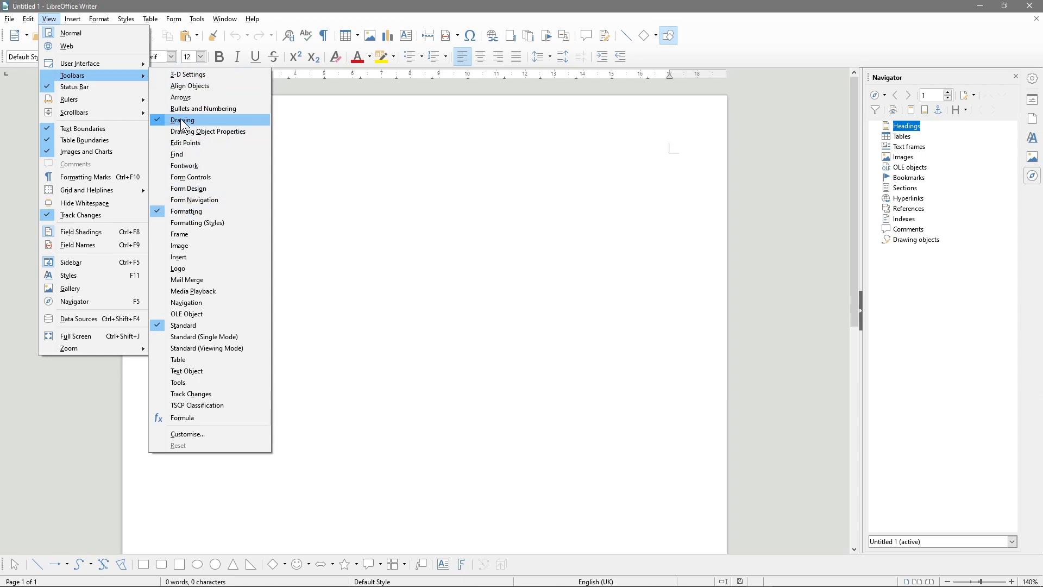
{"action": "mouse_move", "coordinate": [202, 125]}
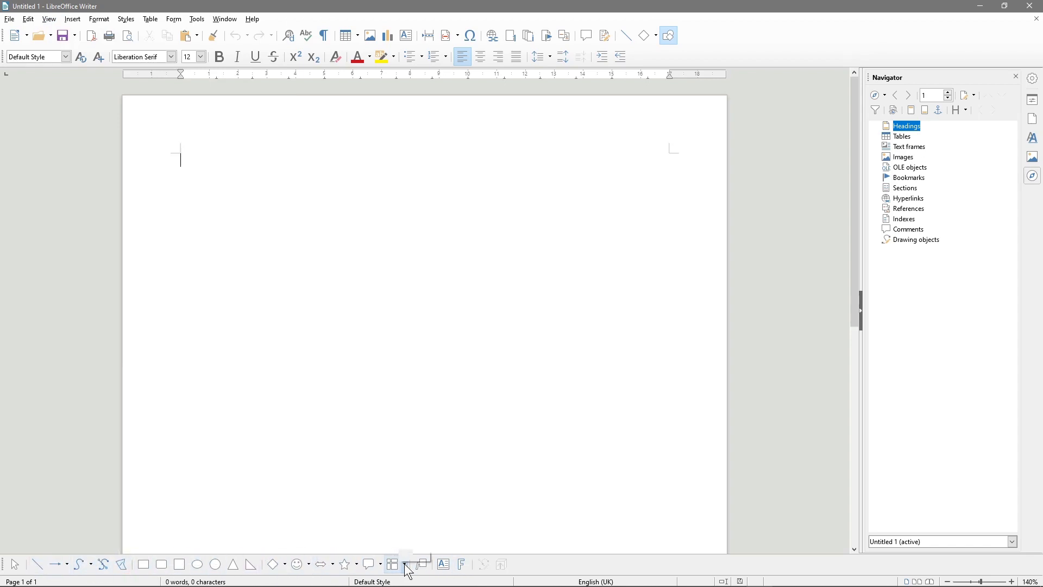
{"action": "mouse_move", "coordinate": [462, 564]}
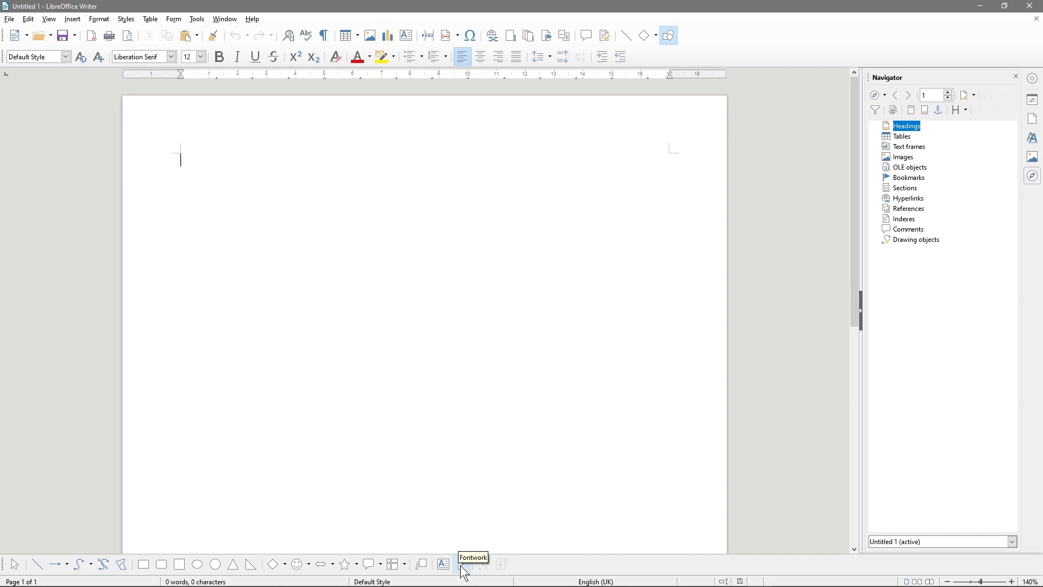
Step: Pick the orange-yellow gradient arched style (Favourite 3) in the Fontwork Gallery
{"action": "left_click", "coordinate": [461, 564]}
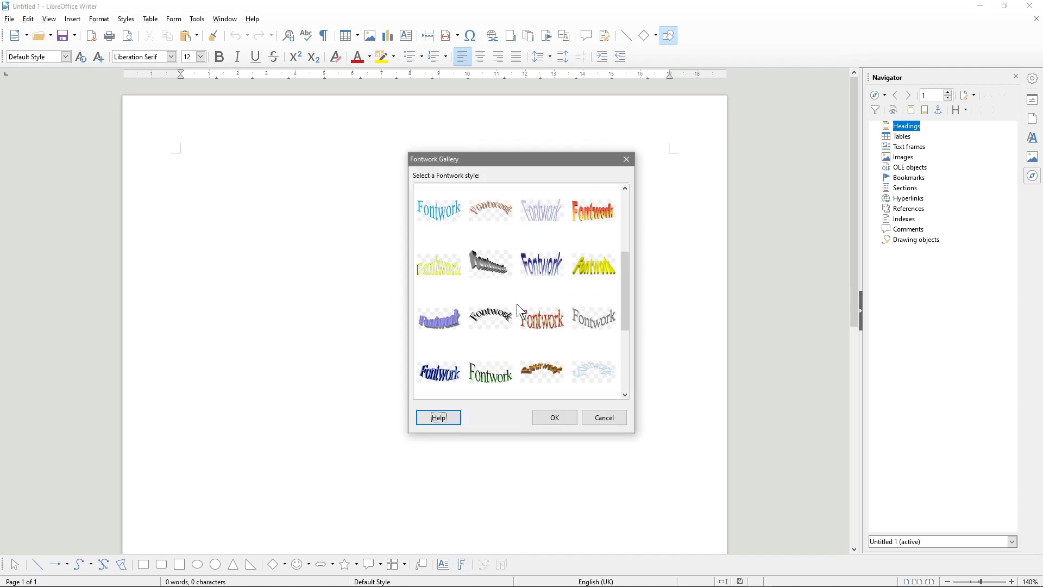
{"action": "scroll", "scroll_direction": "down", "scroll_amount": 3}
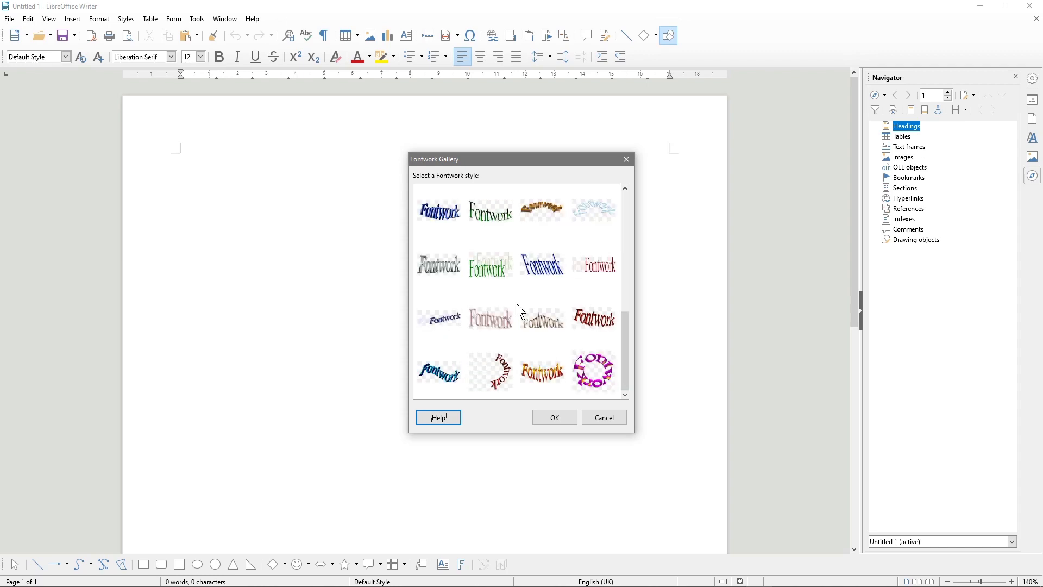
{"action": "scroll", "scroll_direction": "down", "scroll_amount": 3}
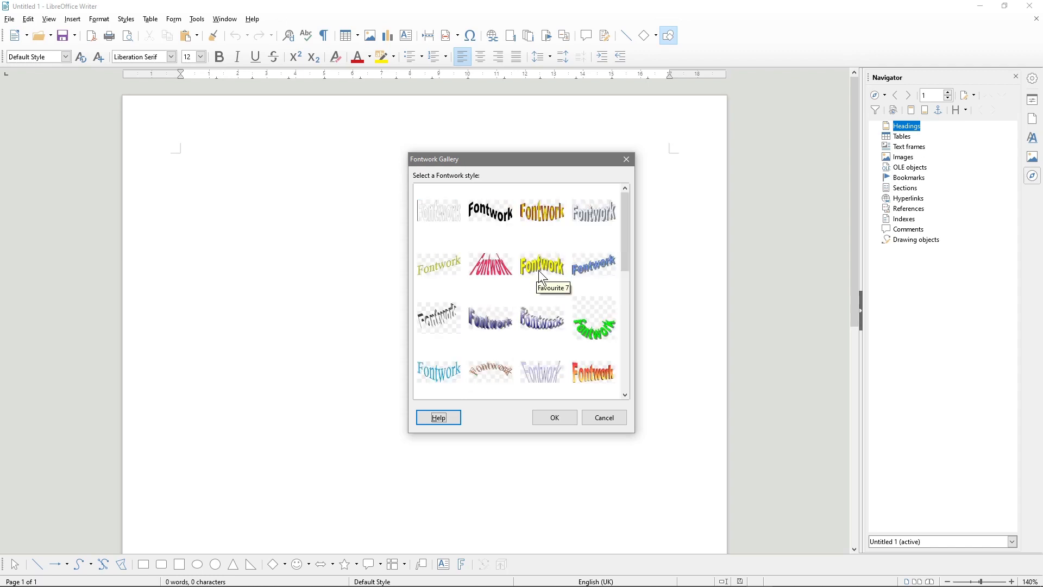
{"action": "left_click", "coordinate": [541, 211]}
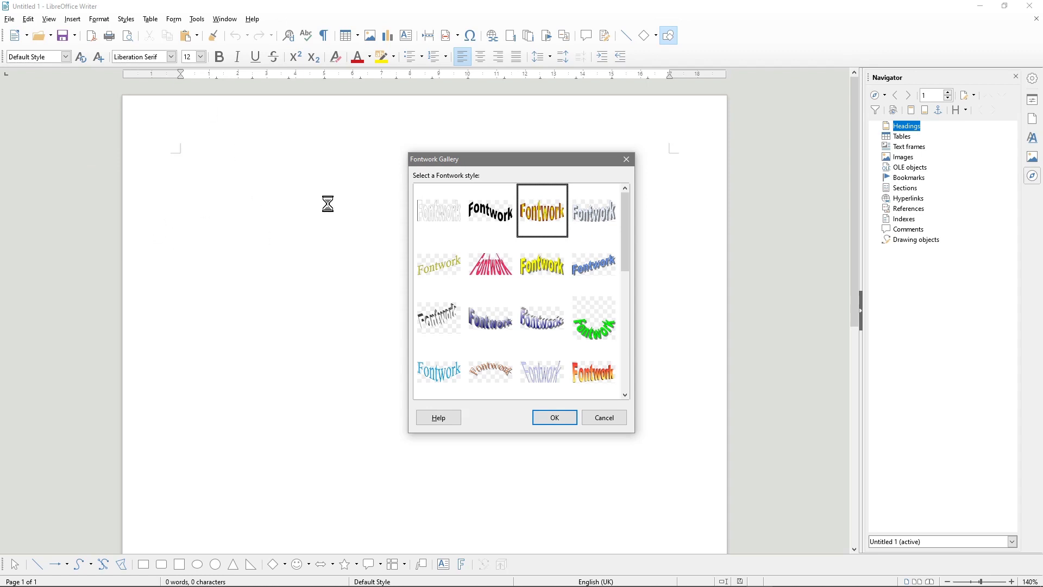
{"action": "mouse_move", "coordinate": [201, 237]}
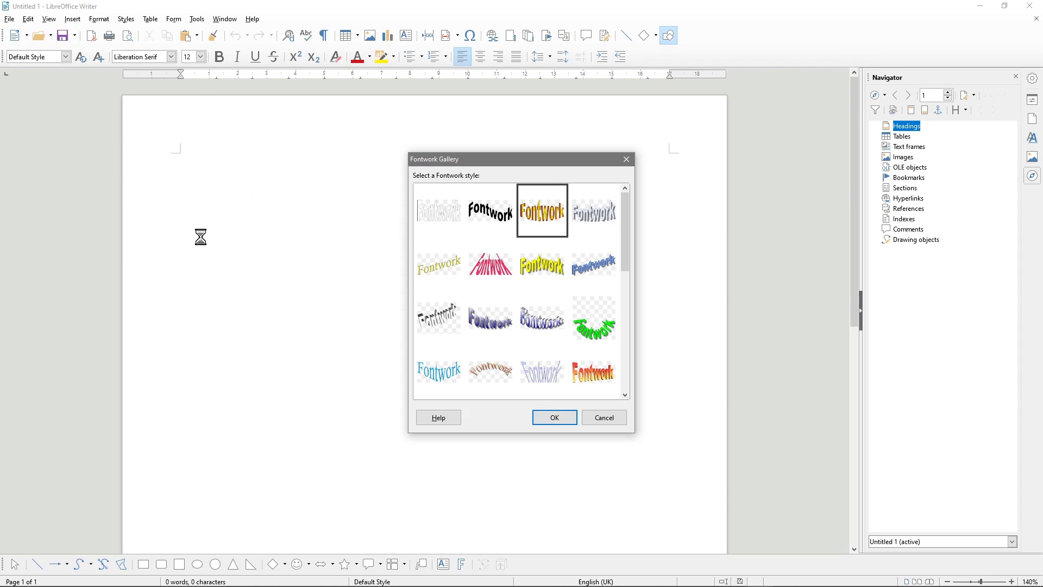
{"action": "mouse_move", "coordinate": [340, 225]}
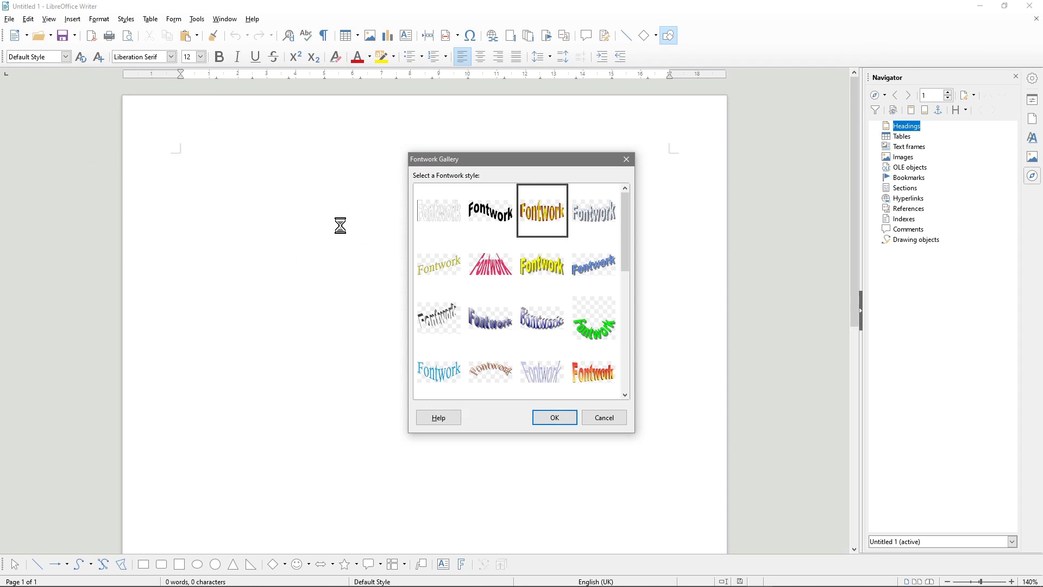
{"action": "mouse_move", "coordinate": [541, 213]}
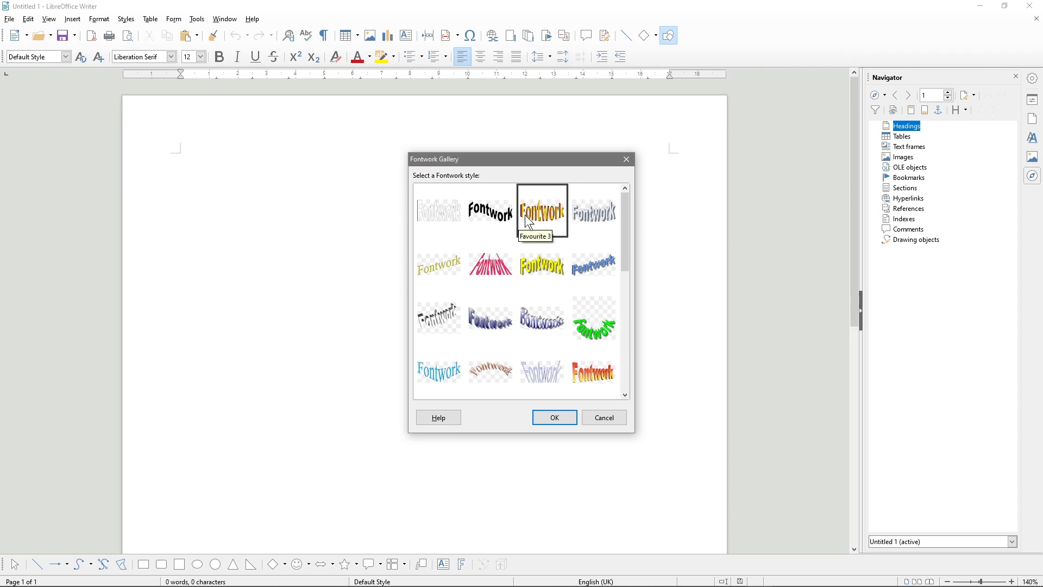
Step: Insert the selected orange-yellow arched Fontwork object onto the page
{"action": "left_click", "coordinate": [554, 417]}
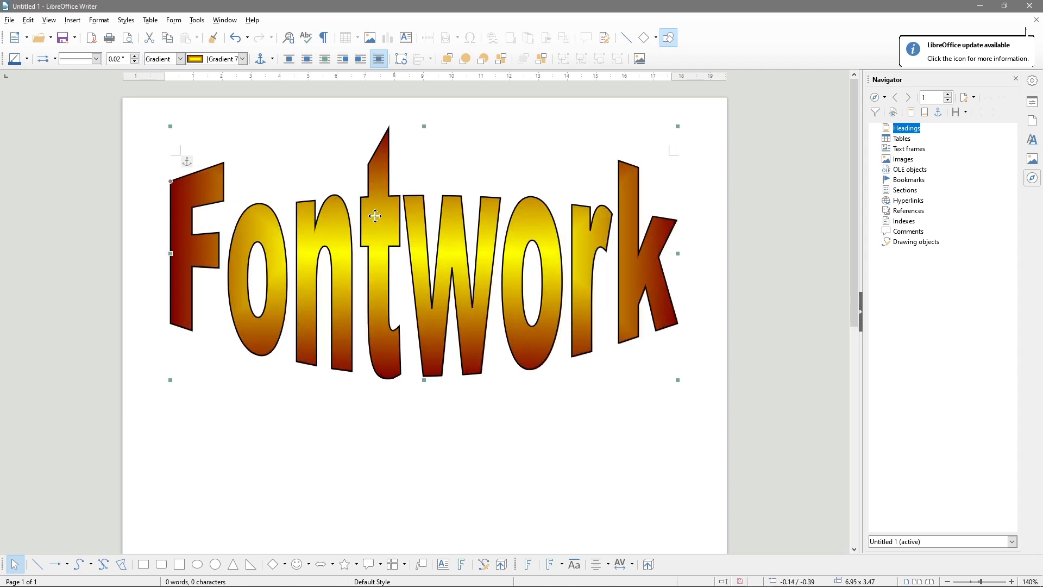
{"action": "mouse_move", "coordinate": [513, 337]}
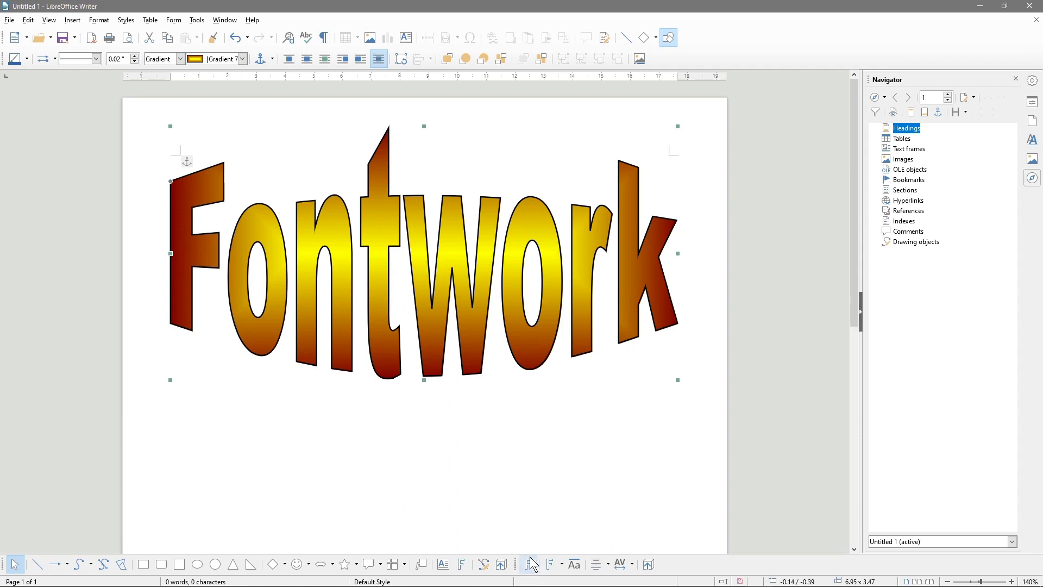
{"action": "mouse_move", "coordinate": [471, 207]}
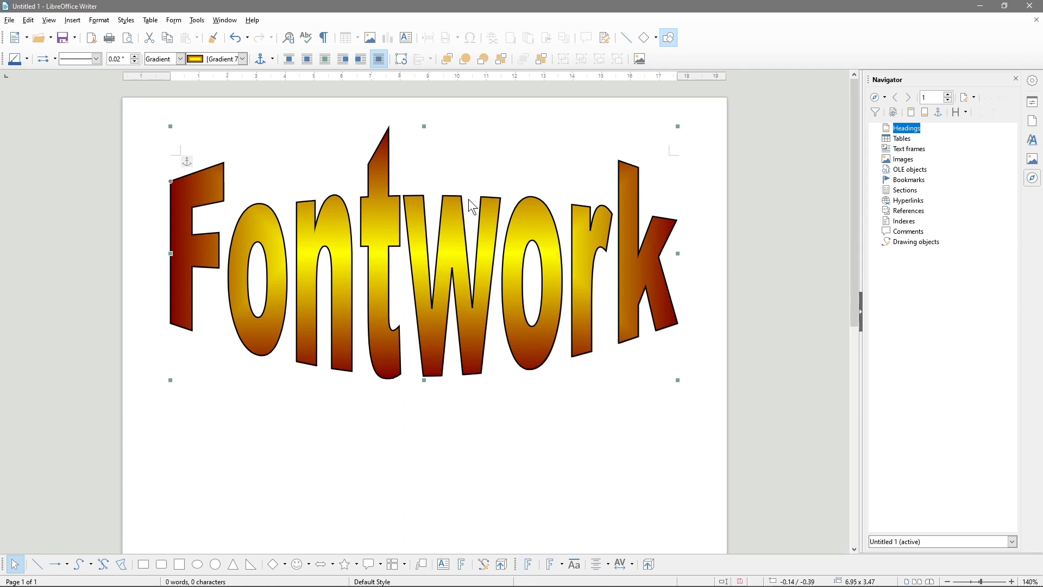
{"action": "mouse_move", "coordinate": [426, 267]}
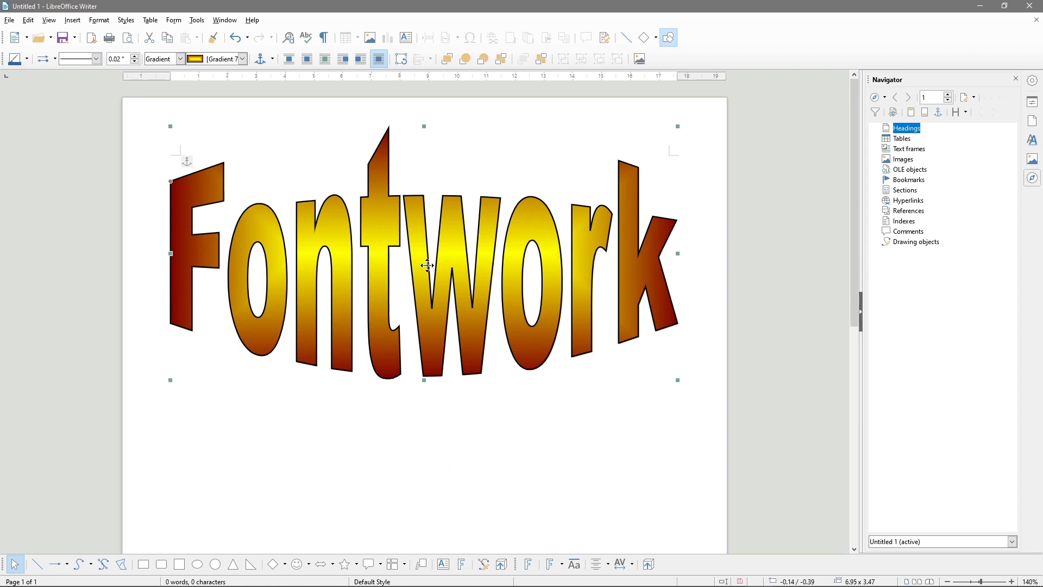
Step: Replace the Fontwork object's placeholder text with 'Christmas Party'
{"action": "double_click", "coordinate": [423, 259]}
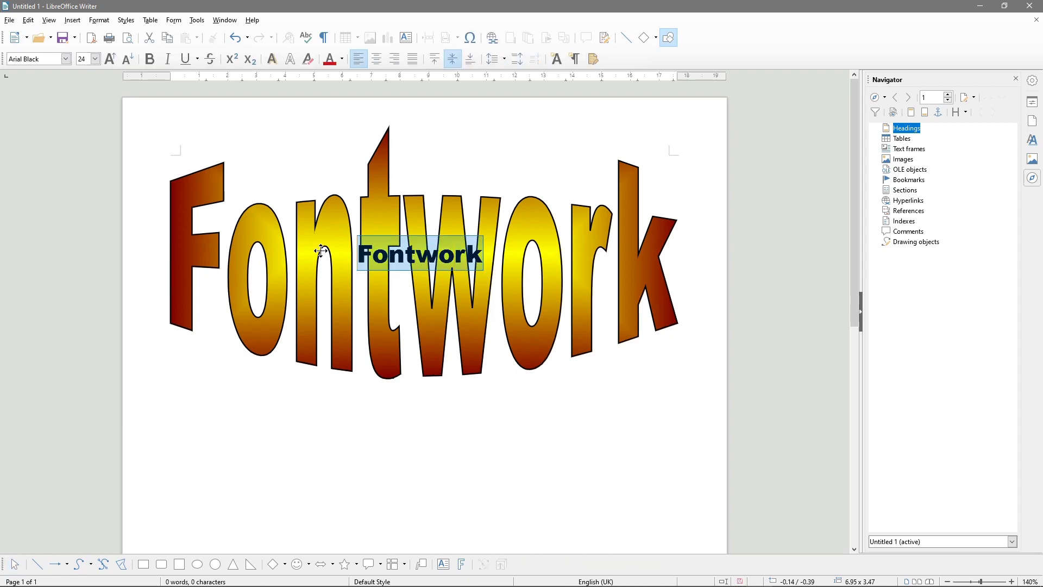
{"action": "type", "text": "Chri"}
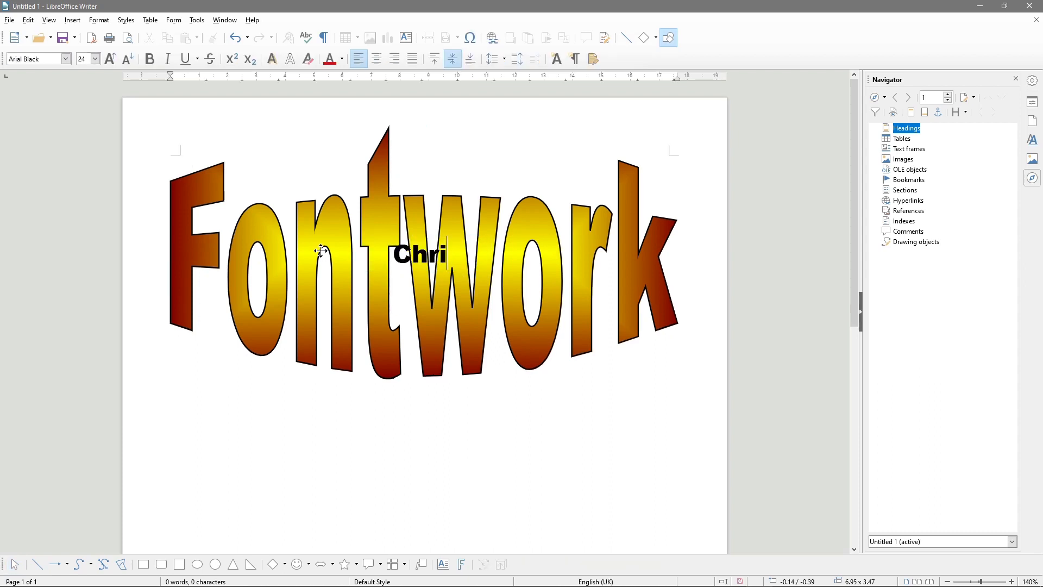
{"action": "type", "text": "stmas Pa"}
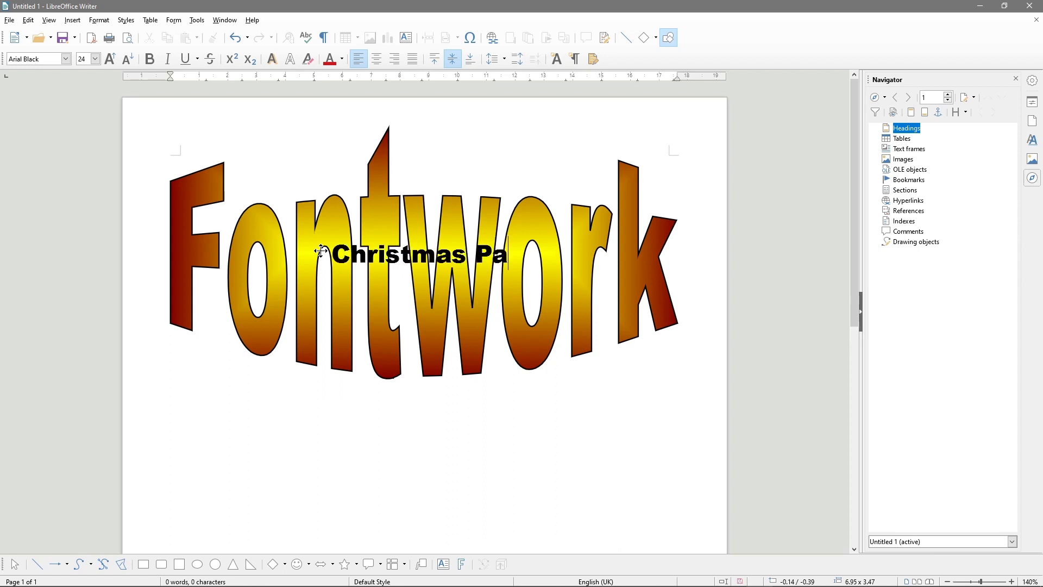
{"action": "type", "text": "rty"}
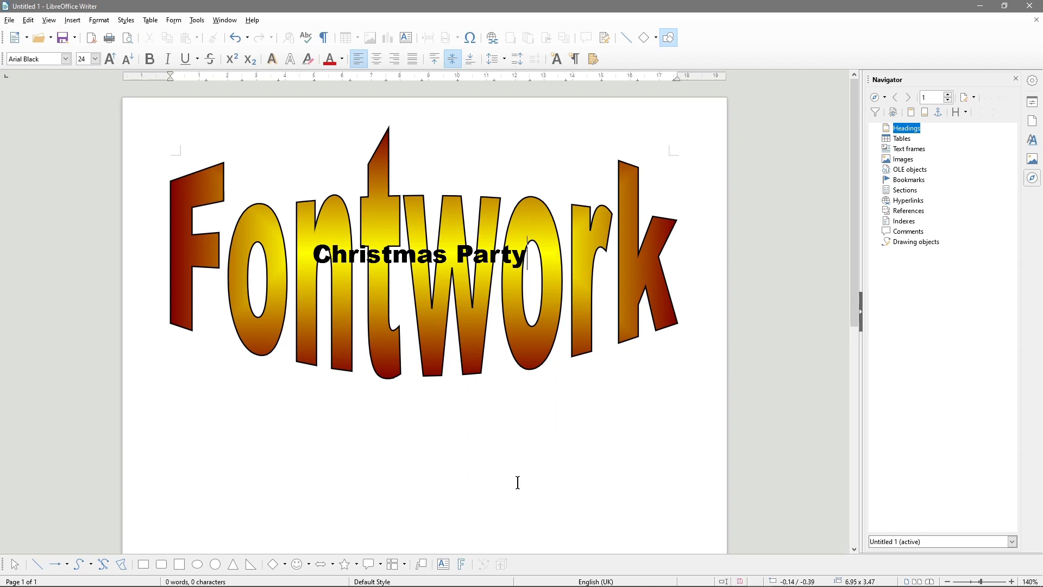
{"action": "mouse_move", "coordinate": [631, 498]}
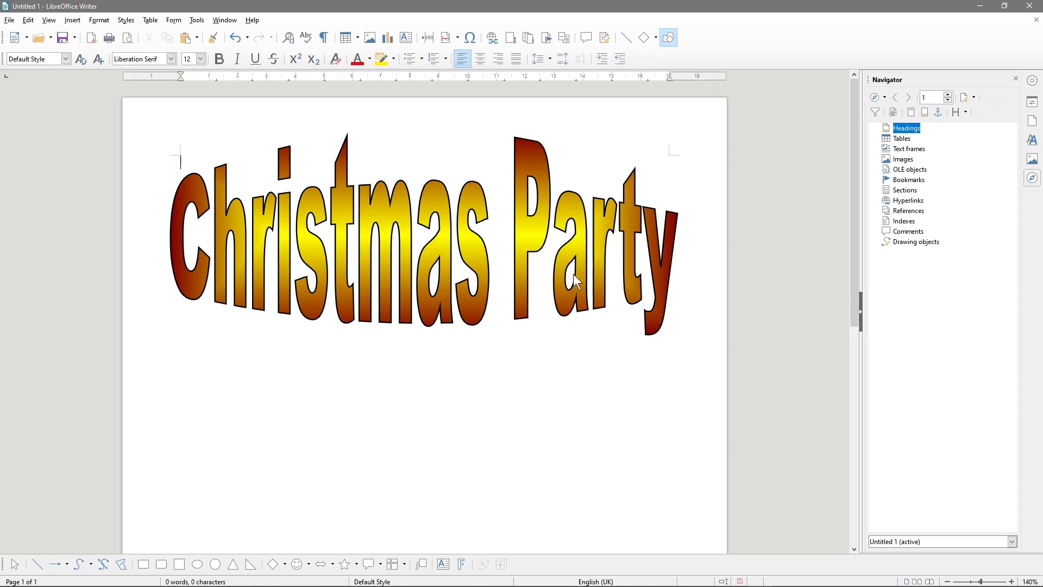
{"action": "mouse_move", "coordinate": [476, 263]}
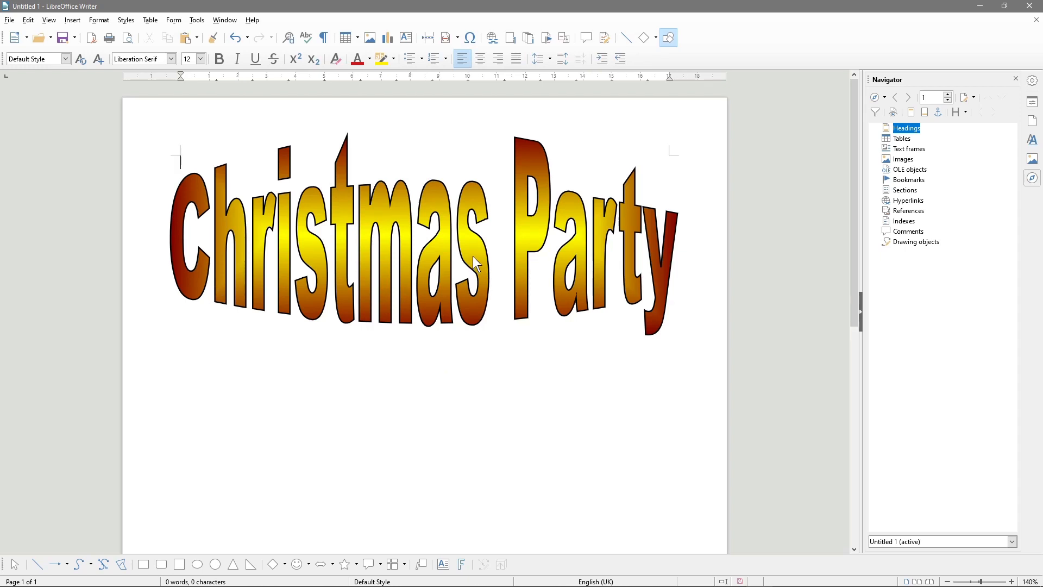
Step: Select the Christmas Party Fontwork title so its new wording displays
{"action": "left_click", "coordinate": [479, 259]}
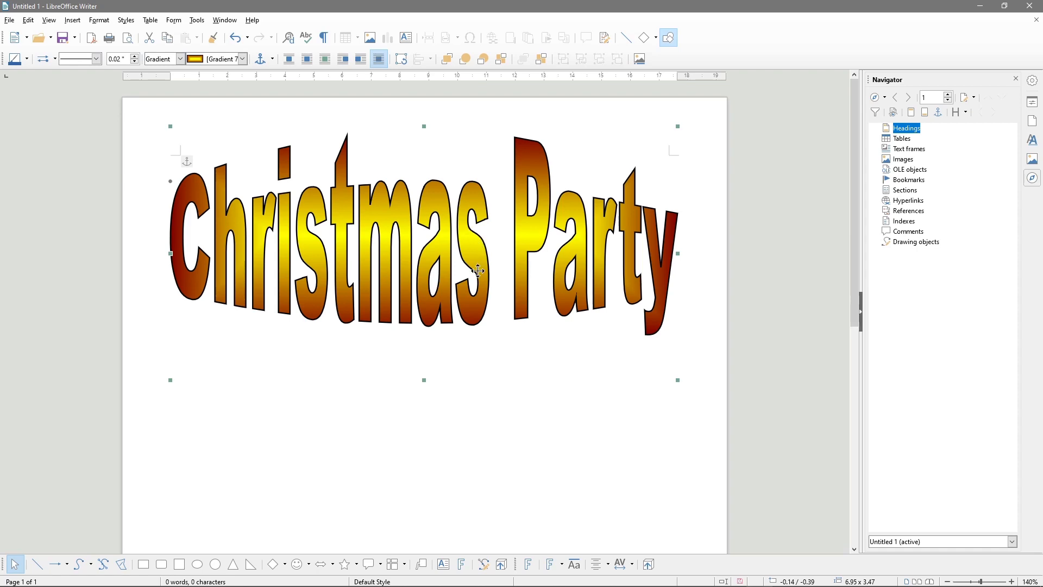
{"action": "mouse_move", "coordinate": [678, 381]}
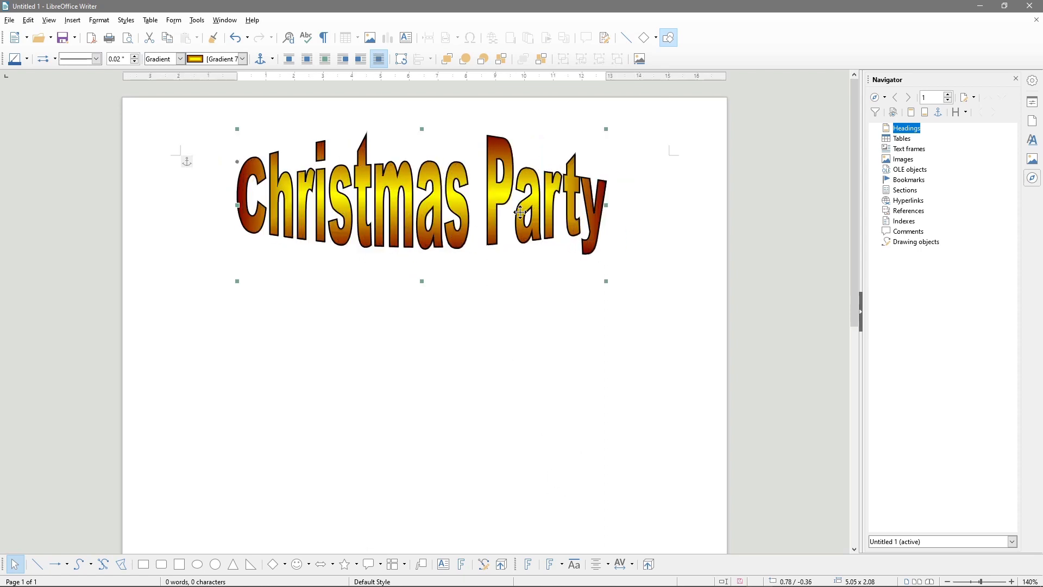
{"action": "mouse_move", "coordinate": [551, 564]}
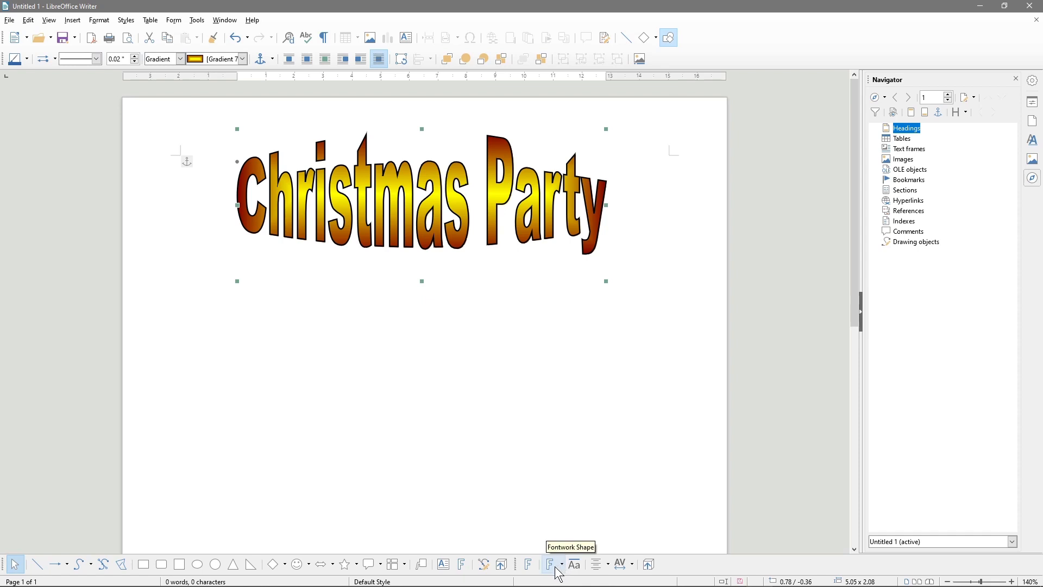
Step: Try a downward-curving shape, then give the Christmas Party title the Inflate shape
{"action": "left_click", "coordinate": [553, 567]}
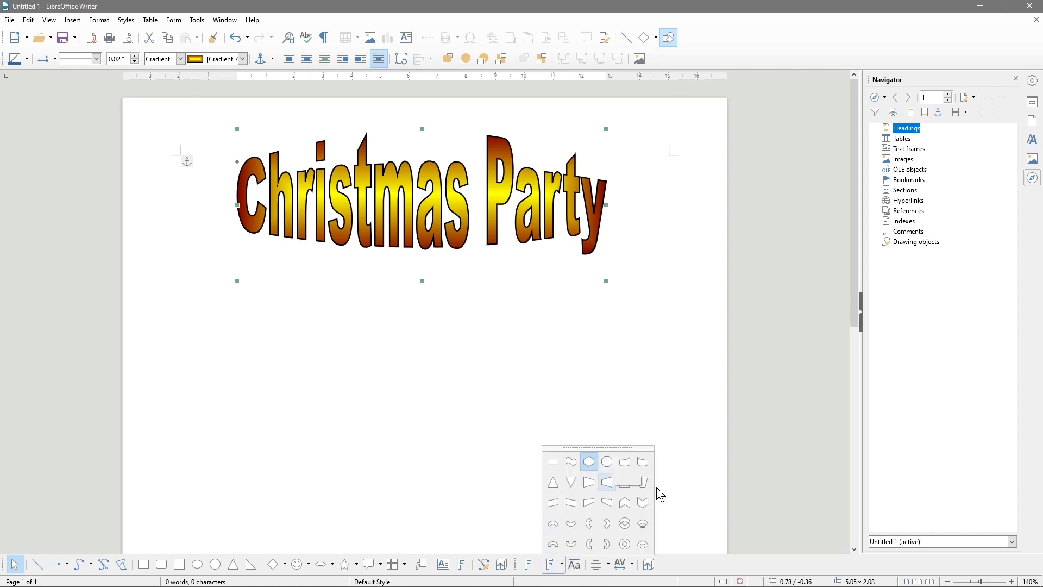
{"action": "mouse_move", "coordinate": [570, 482]}
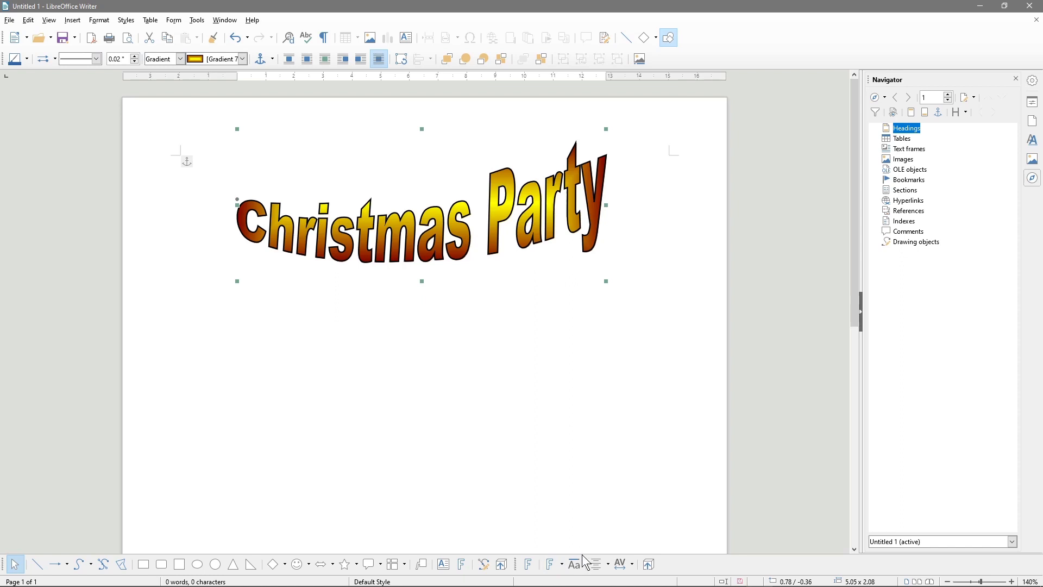
{"action": "mouse_move", "coordinate": [534, 221]}
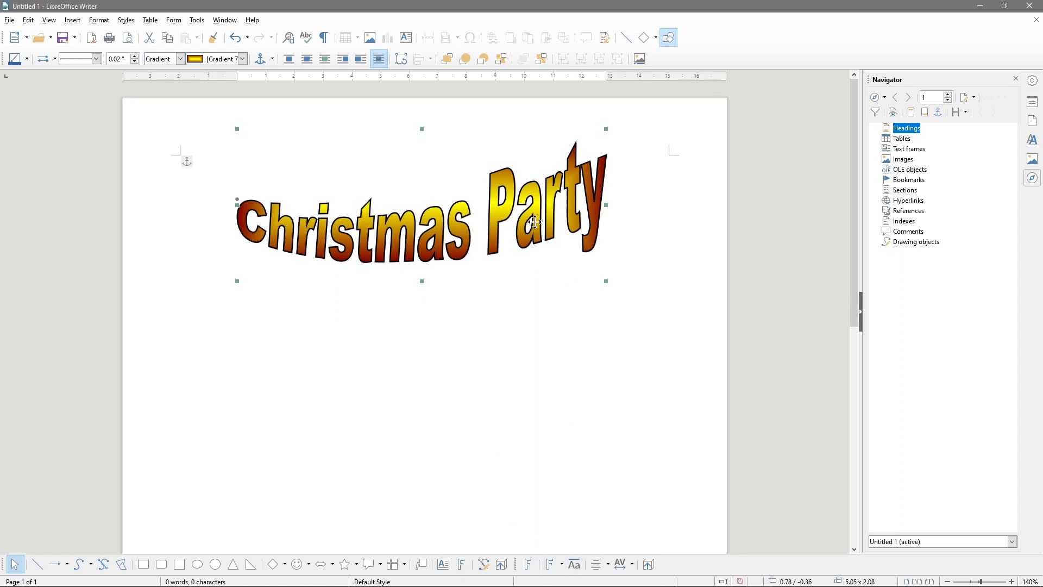
{"action": "mouse_move", "coordinate": [566, 565]}
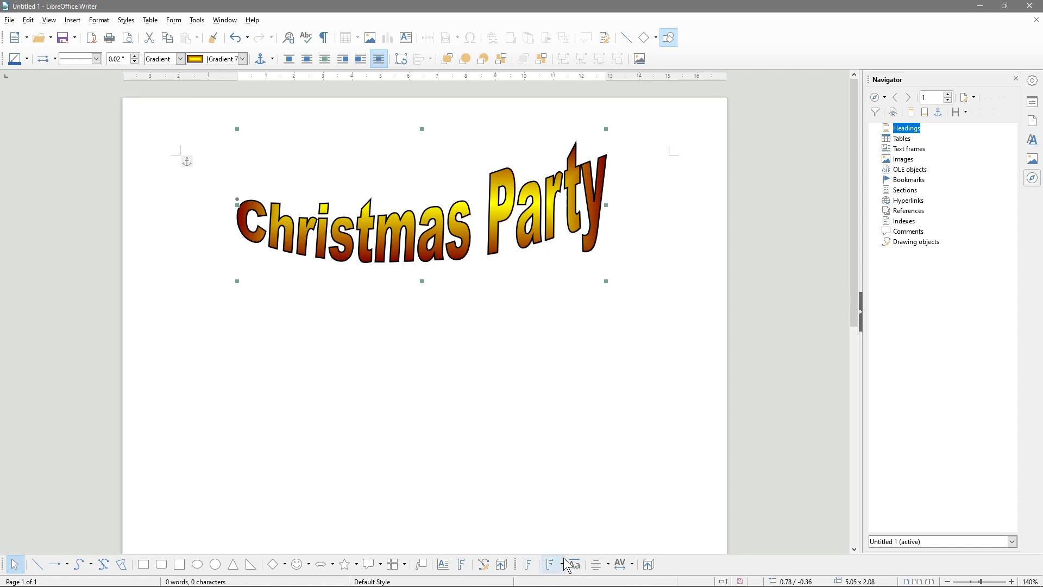
{"action": "mouse_move", "coordinate": [571, 563]}
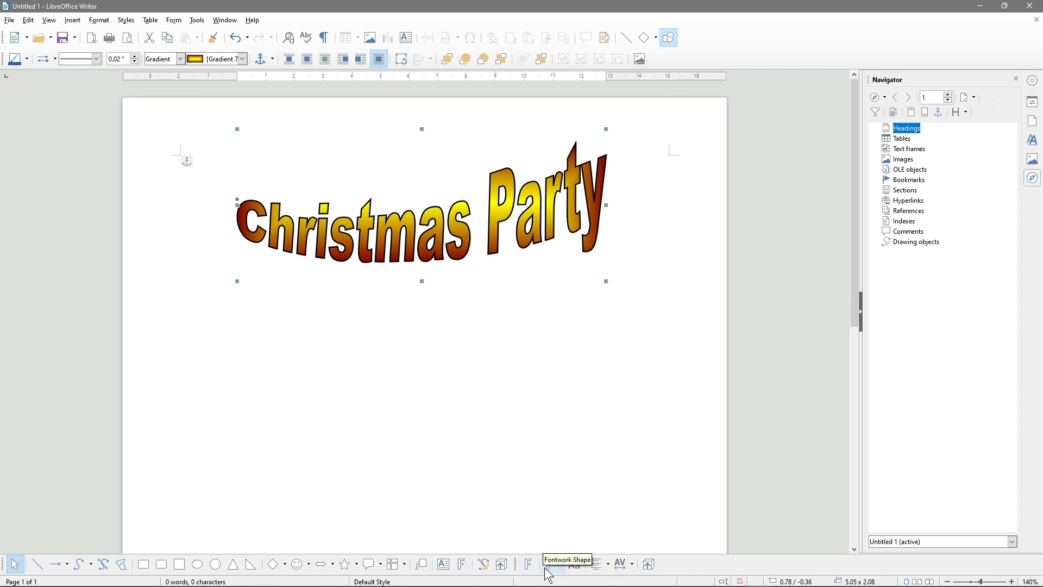
{"action": "left_click", "coordinate": [551, 564]}
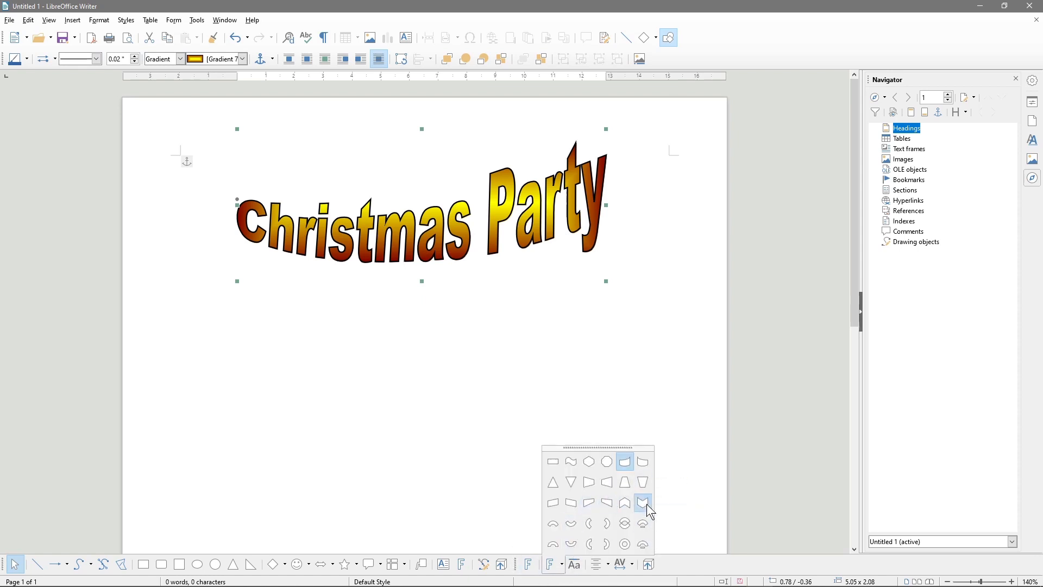
{"action": "left_click", "coordinate": [642, 502]}
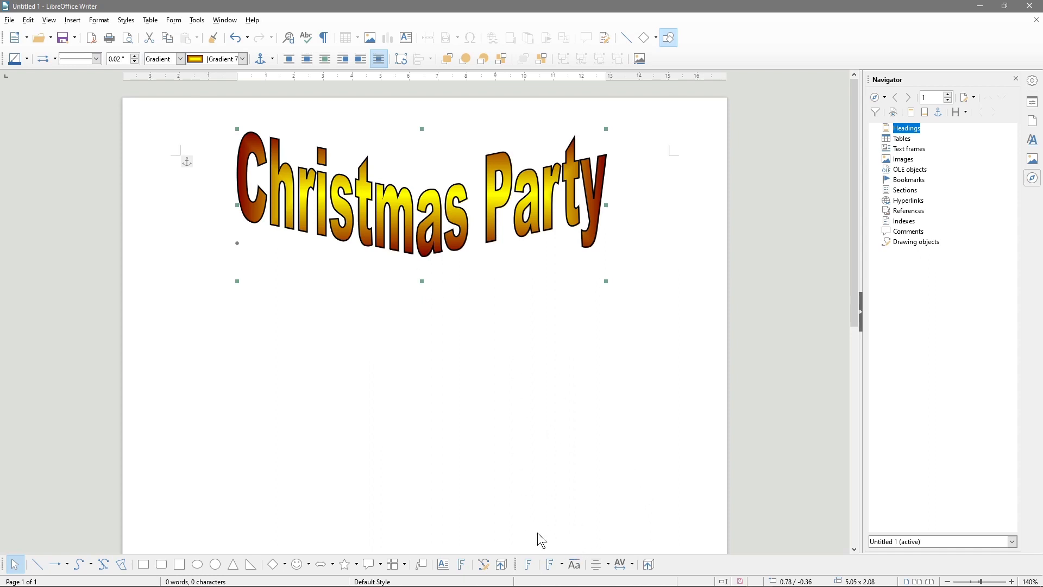
{"action": "mouse_move", "coordinate": [550, 565]}
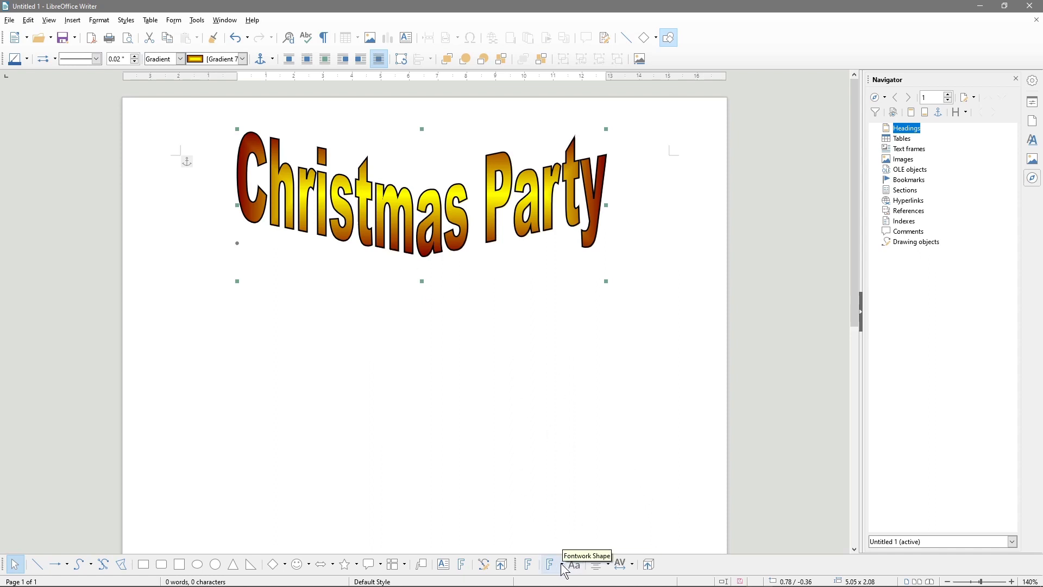
{"action": "left_click", "coordinate": [553, 564]}
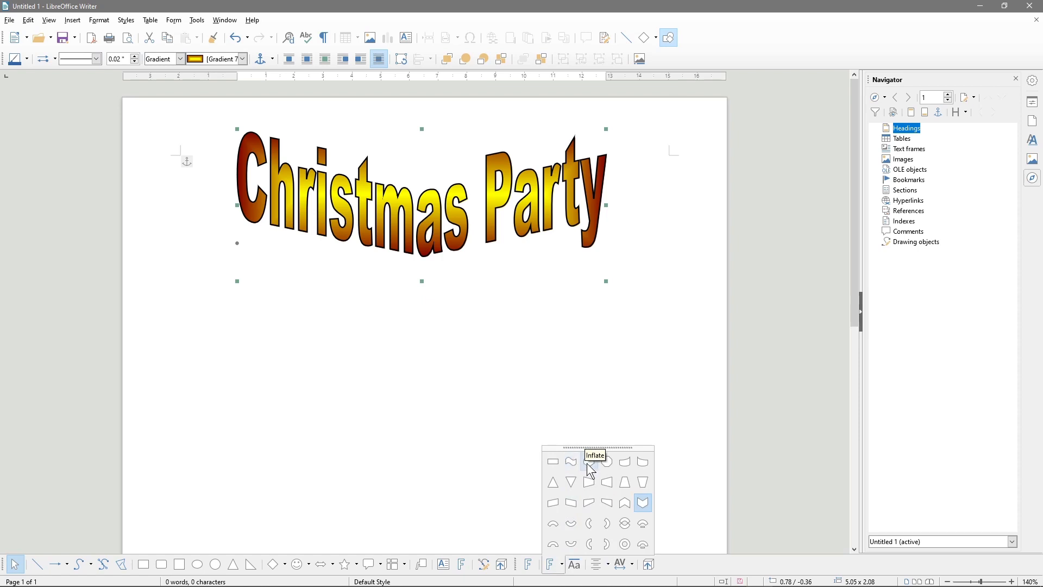
{"action": "left_click", "coordinate": [641, 502]}
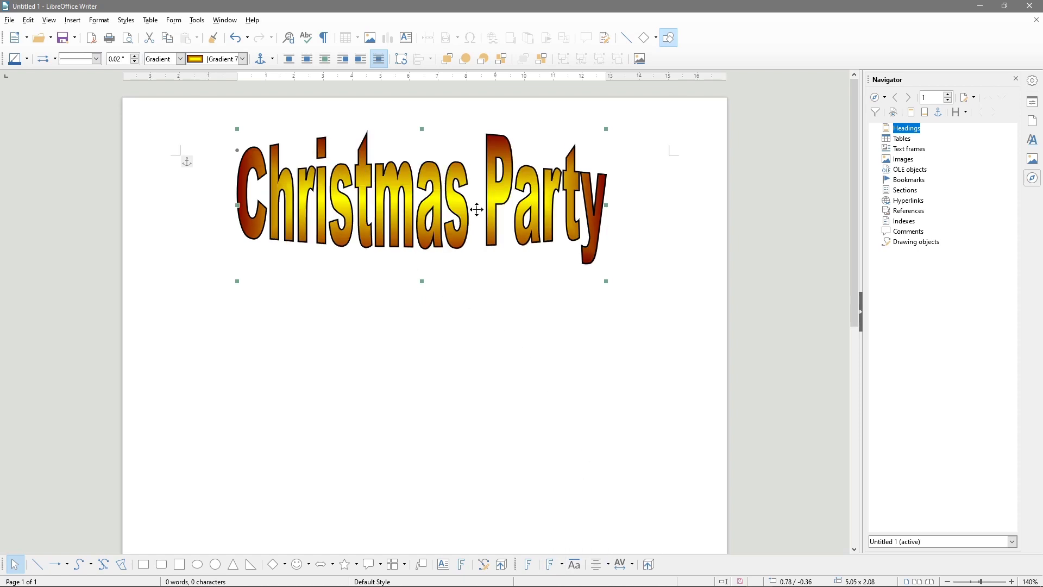
{"action": "mouse_move", "coordinate": [422, 281]}
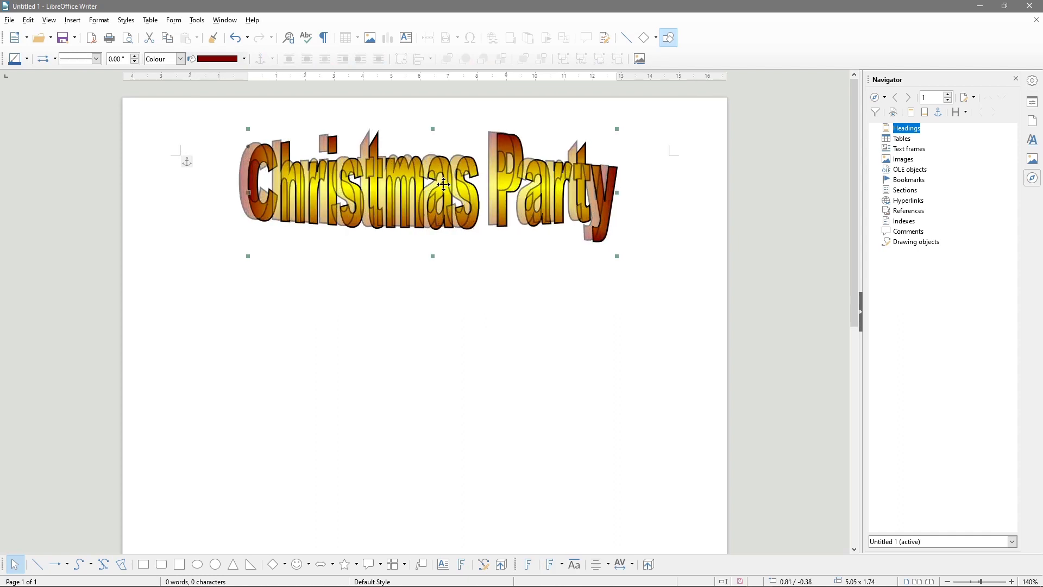
{"action": "left_click", "coordinate": [233, 299]}
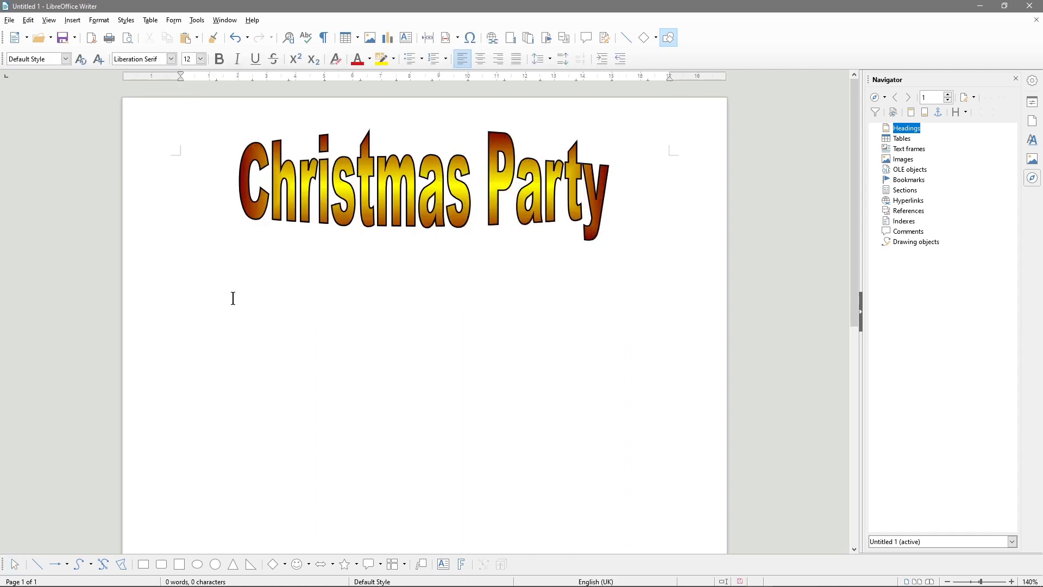
{"action": "mouse_move", "coordinate": [402, 405]}
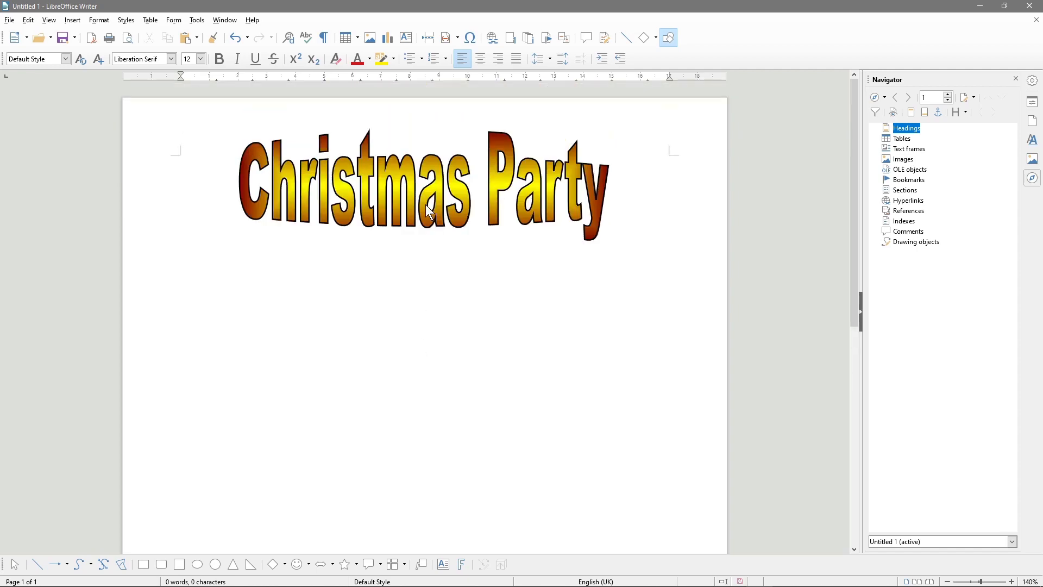
Step: Duplicate the title and change the copy's text to '24th December 2018'
{"action": "left_click", "coordinate": [423, 193]}
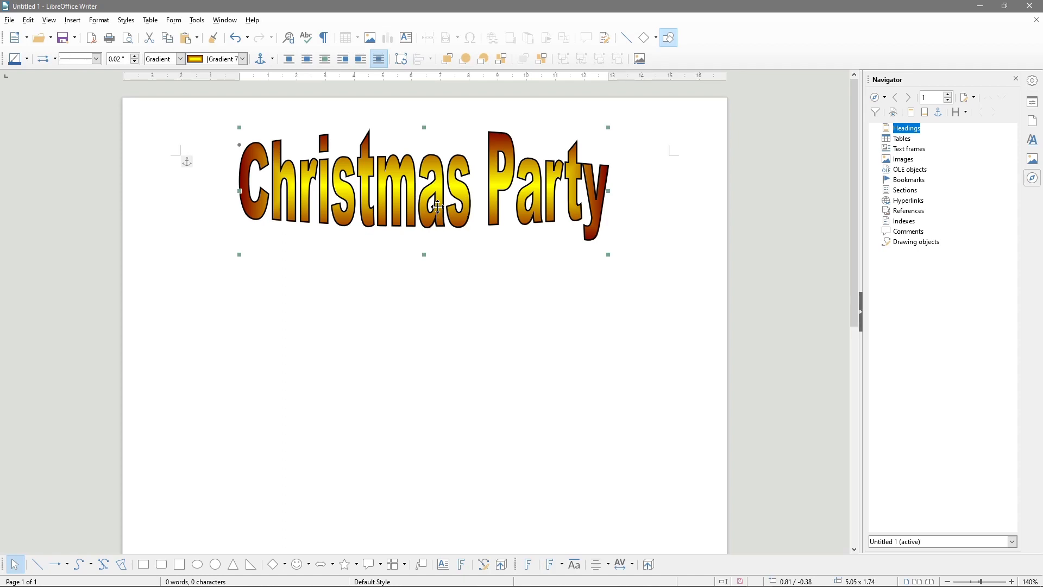
{"action": "mouse_move", "coordinate": [430, 250]}
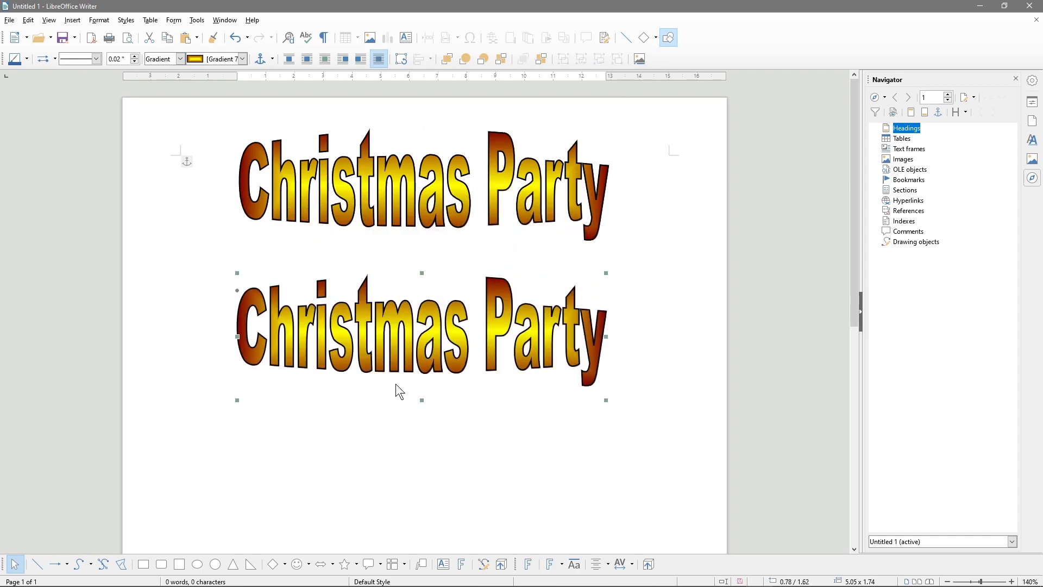
{"action": "double_click", "coordinate": [421, 336]}
{"action": "type", "text": "24th"}
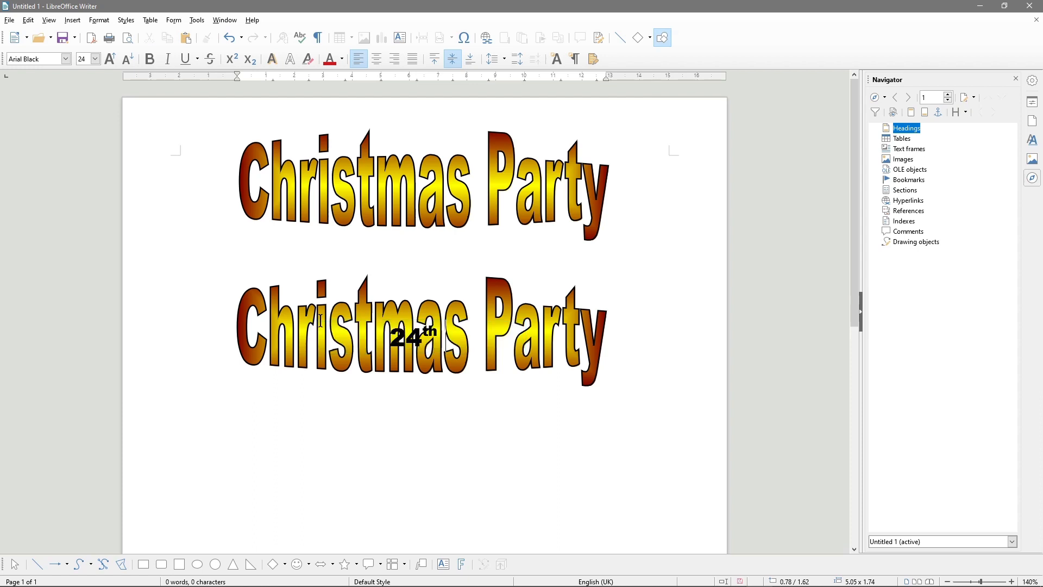
{"action": "type", "text": "Decem"}
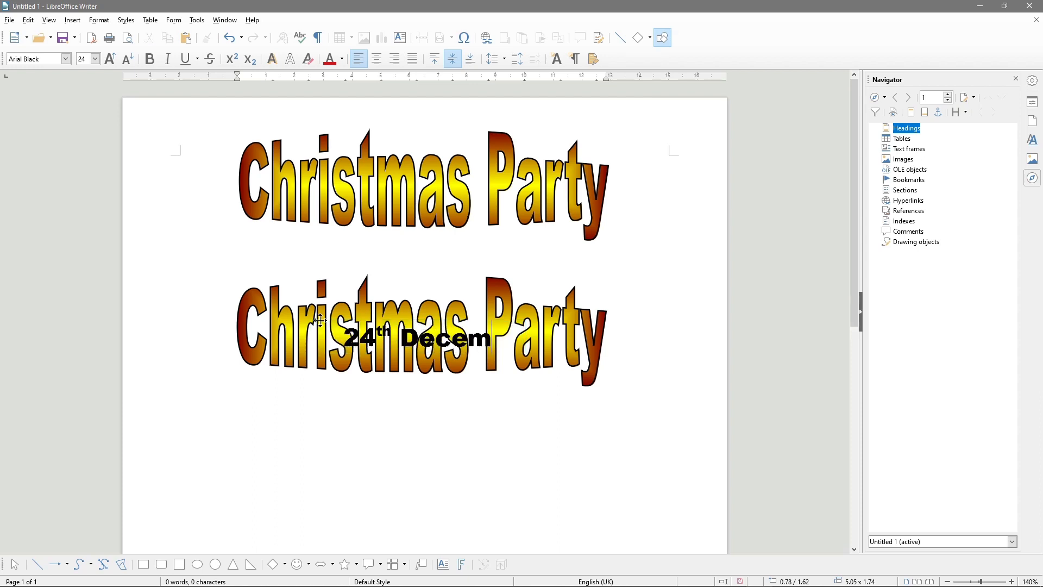
{"action": "type", "text": "ber 2018"}
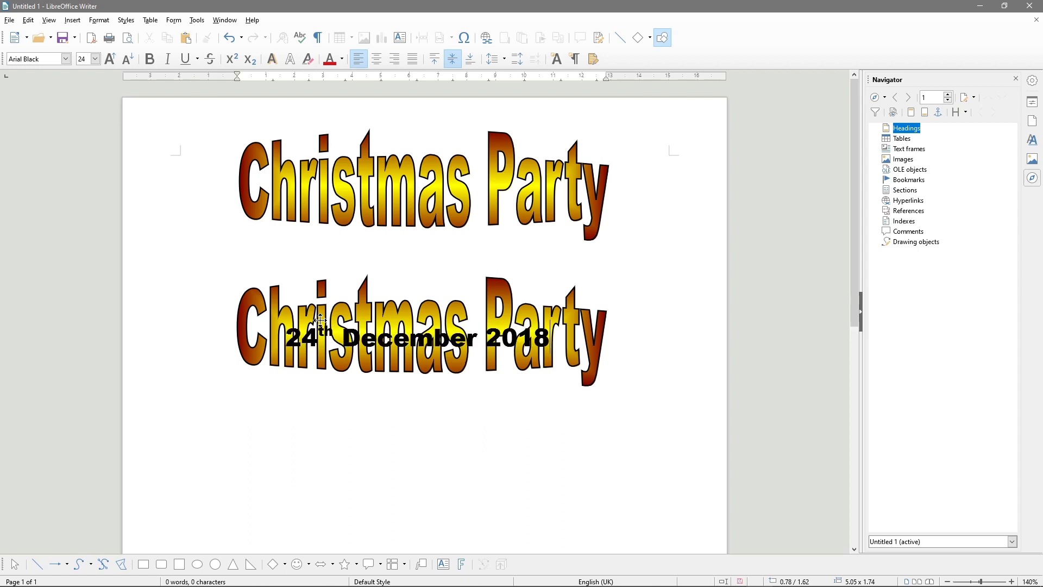
{"action": "mouse_move", "coordinate": [591, 516]}
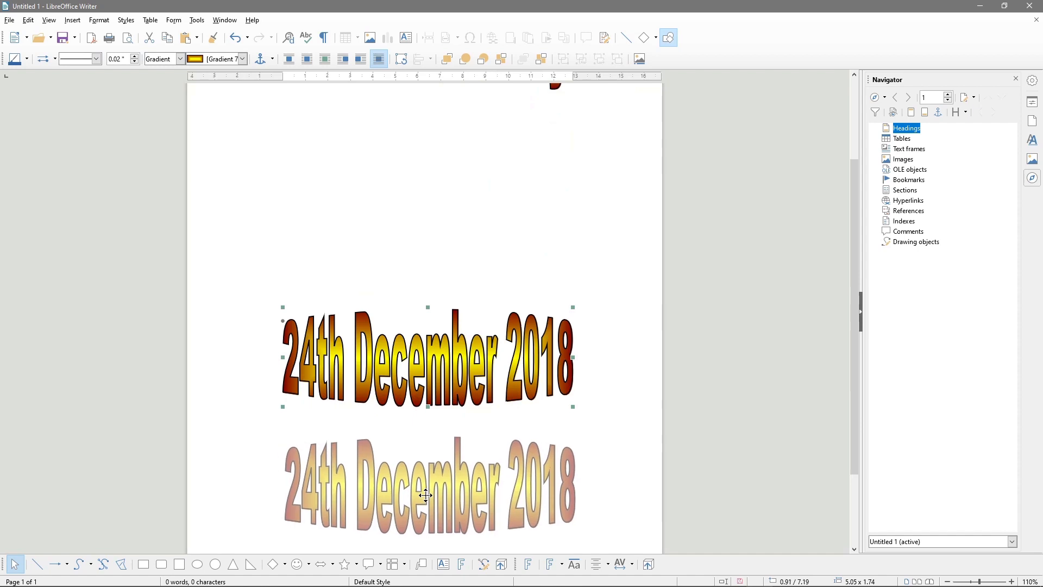
{"action": "scroll", "scroll_direction": "up", "scroll_amount": 3}
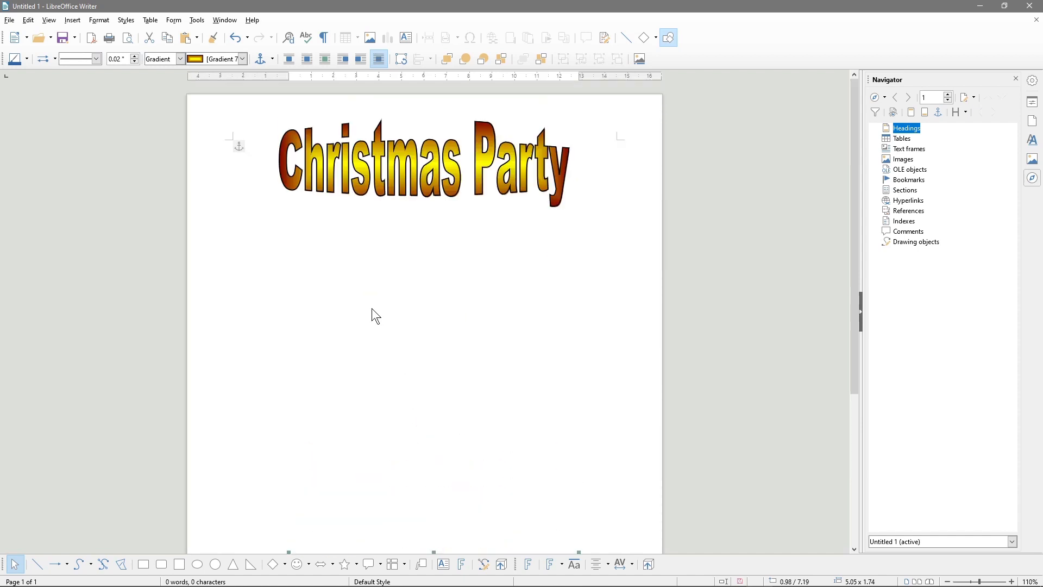
{"action": "left_click", "coordinate": [299, 247]}
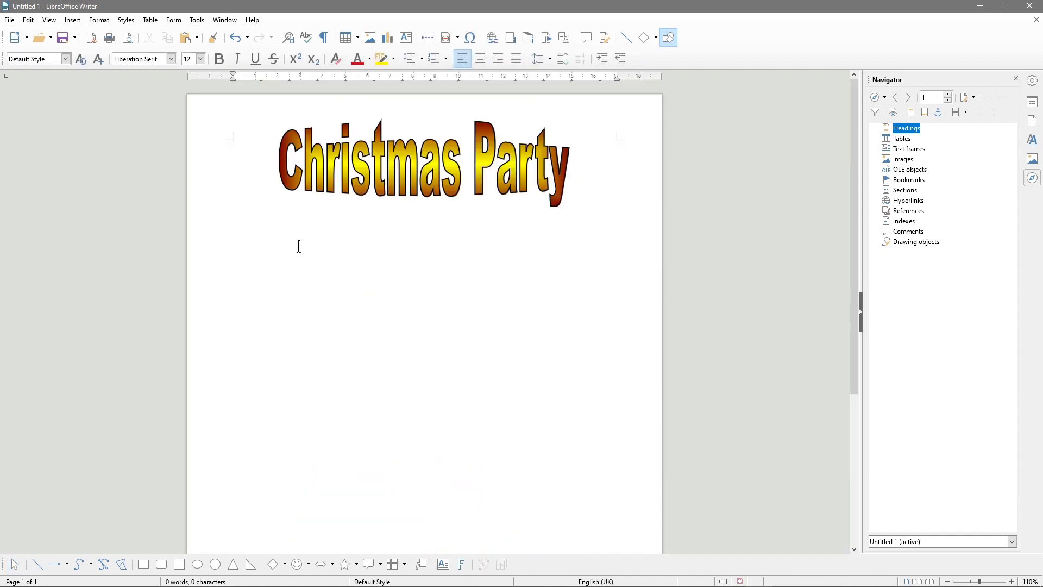
{"action": "left_click", "coordinate": [234, 255]}
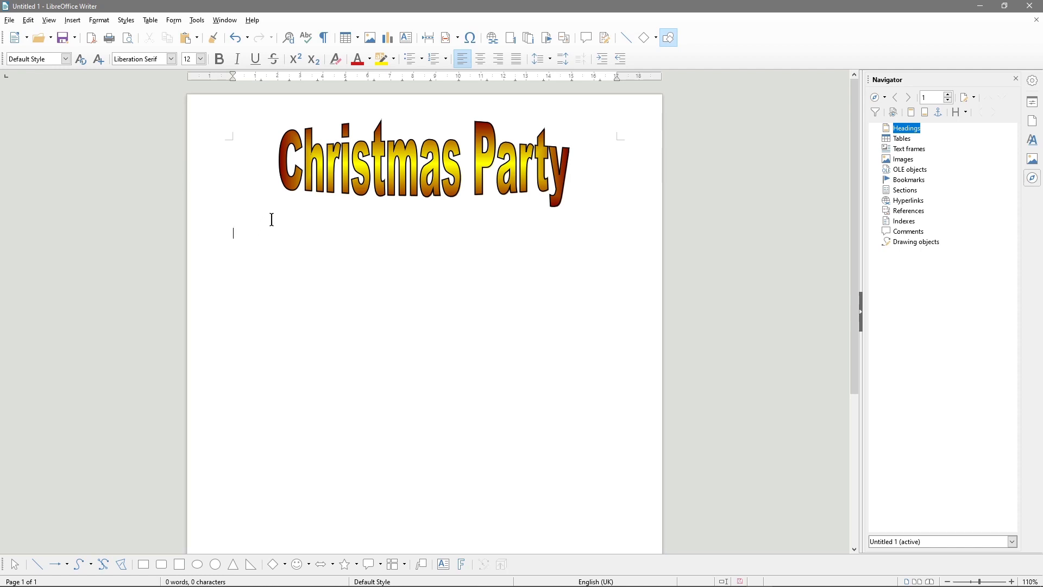
{"action": "type", "text": "hsfdhfdfdfhj"}
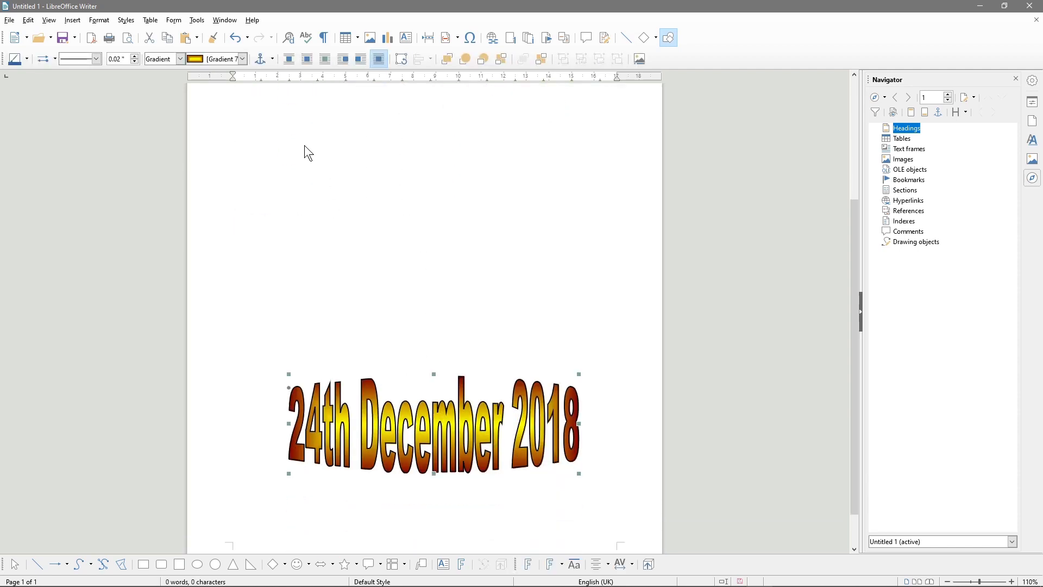
Step: Try Teal to Blue, Neon Light and Mahogani gradients on the date, then apply Sunshine
{"action": "left_click", "coordinate": [241, 59]}
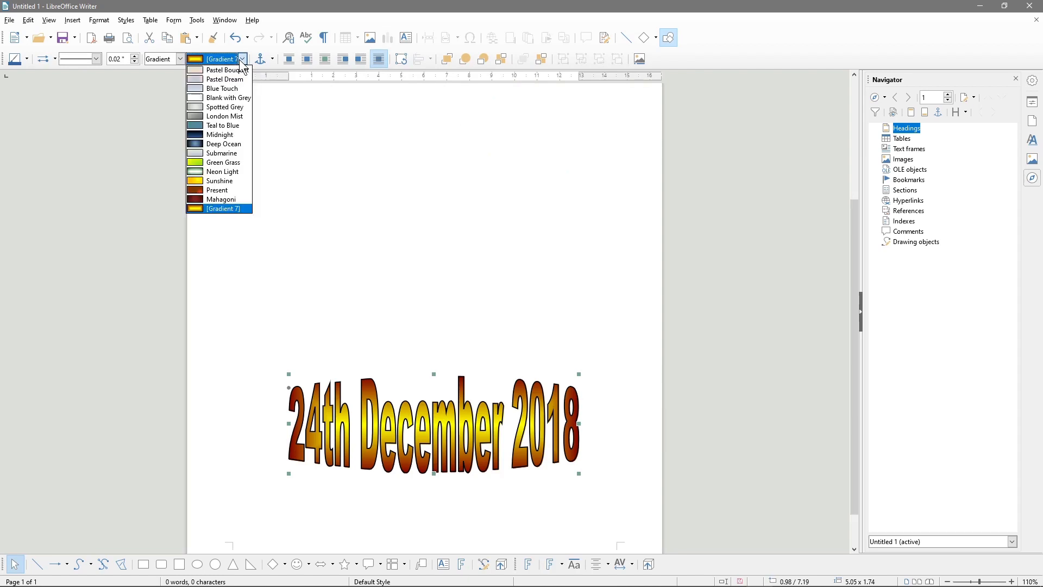
{"action": "left_click", "coordinate": [222, 125]}
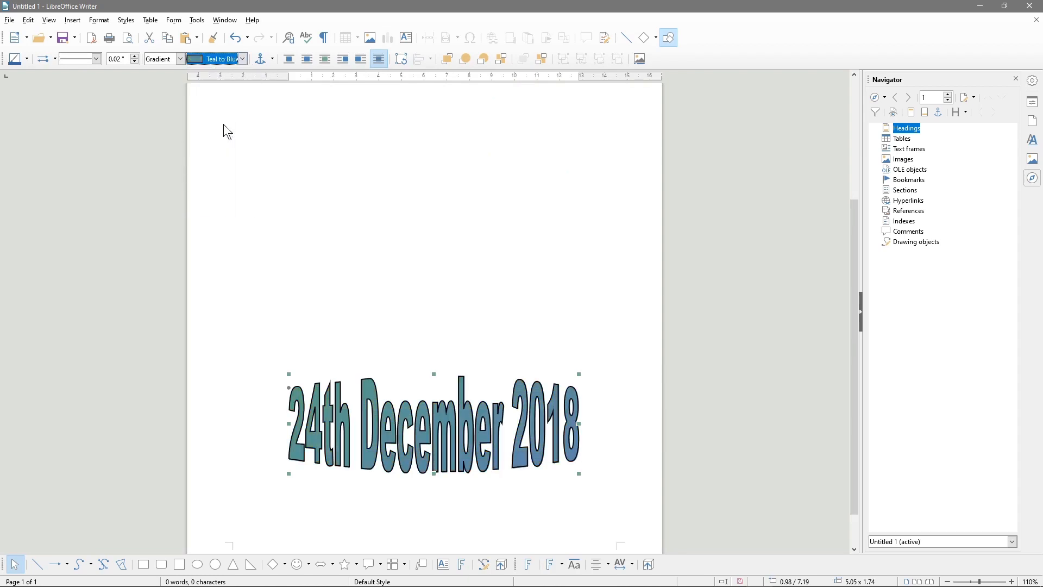
{"action": "left_click", "coordinate": [242, 59]}
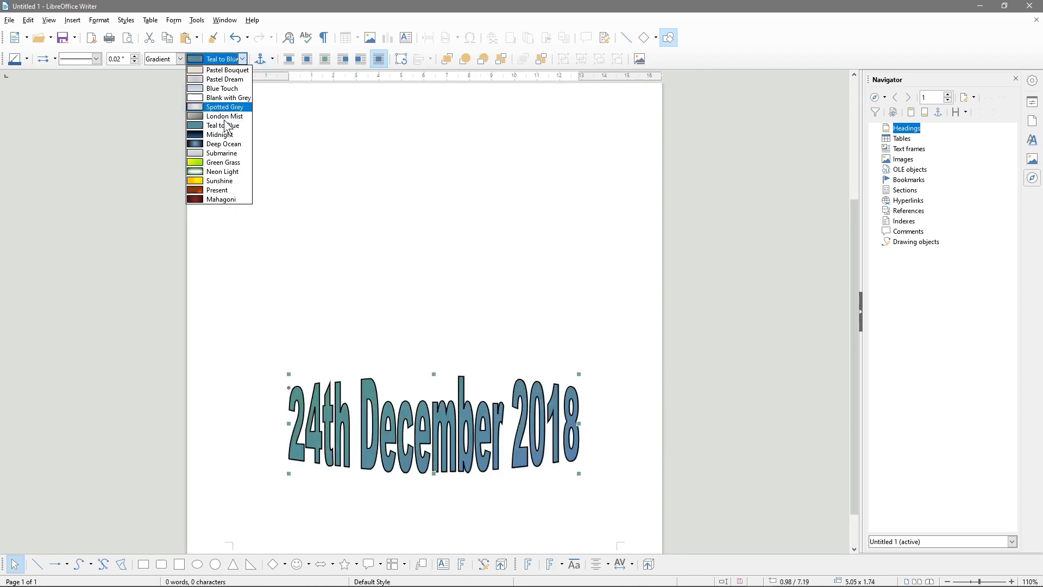
{"action": "left_click", "coordinate": [222, 171]}
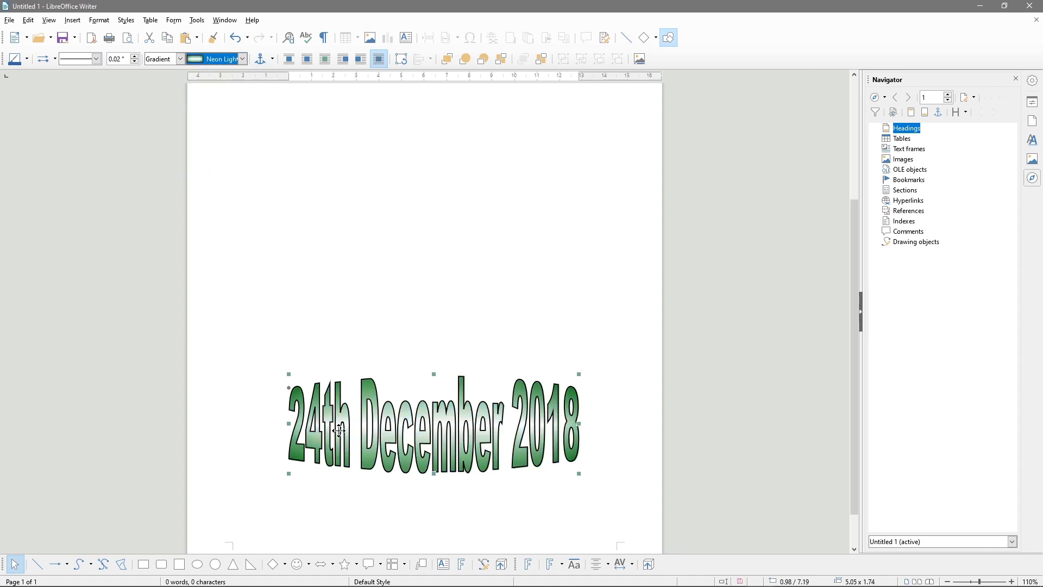
{"action": "mouse_move", "coordinate": [472, 456]}
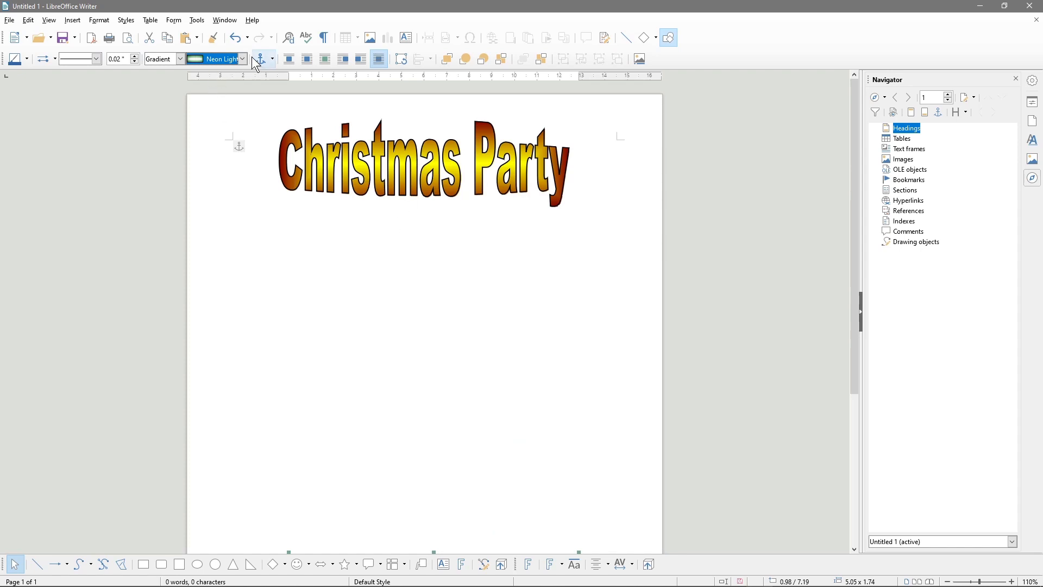
{"action": "left_click", "coordinate": [242, 59]}
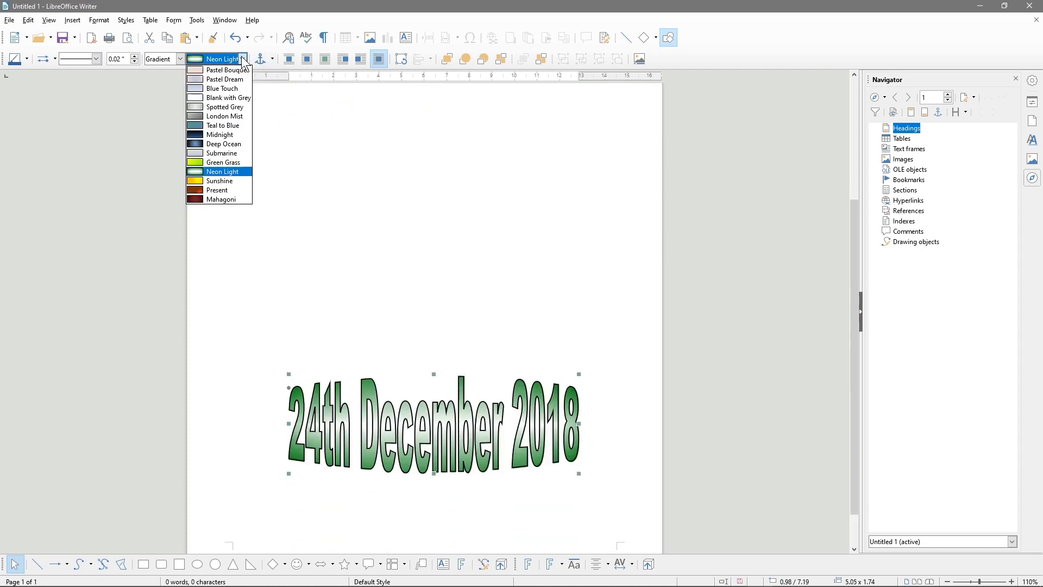
{"action": "left_click", "coordinate": [222, 199]}
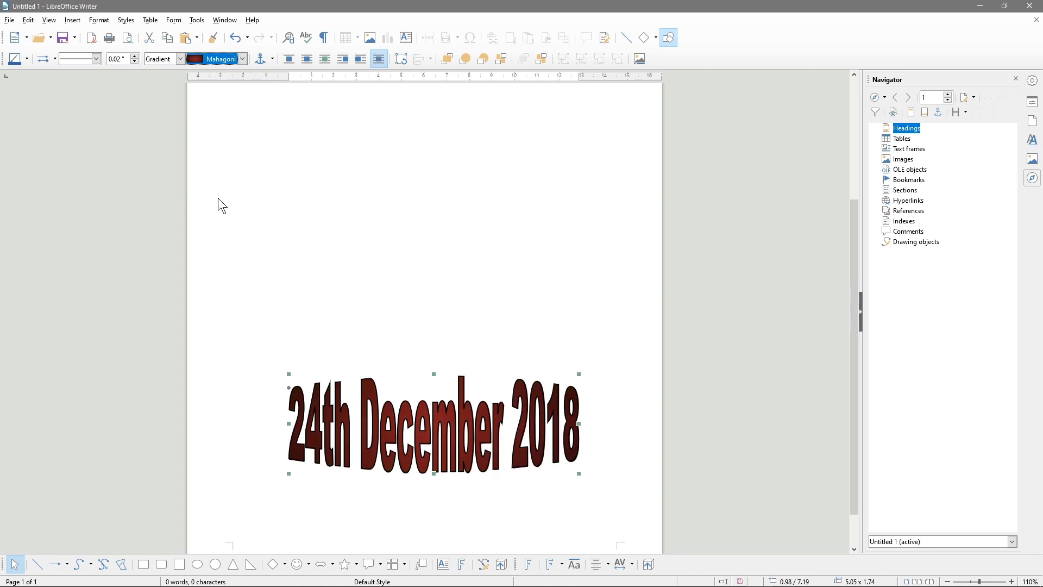
{"action": "left_click", "coordinate": [242, 58]}
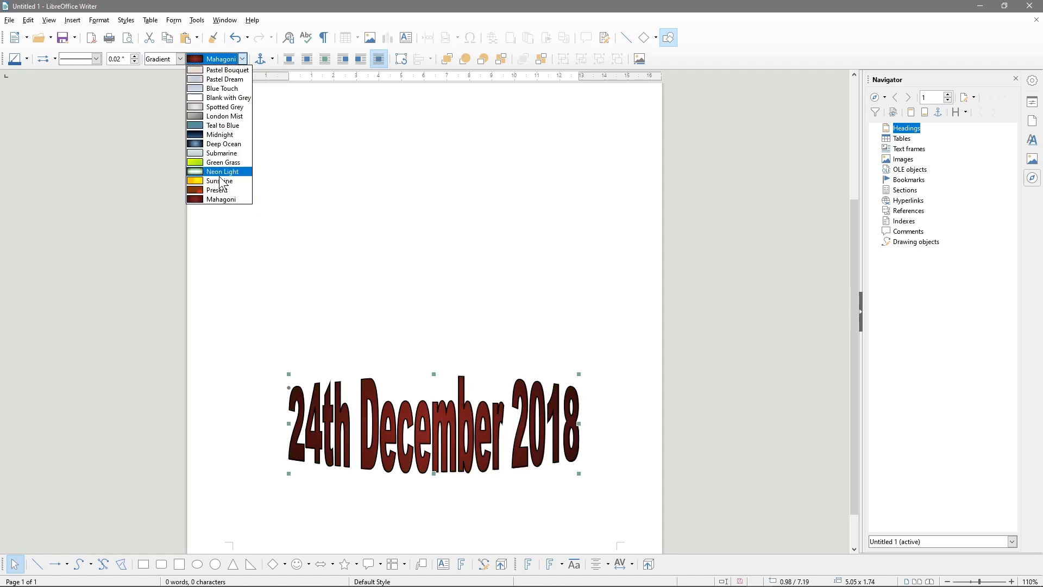
{"action": "left_click", "coordinate": [220, 181]}
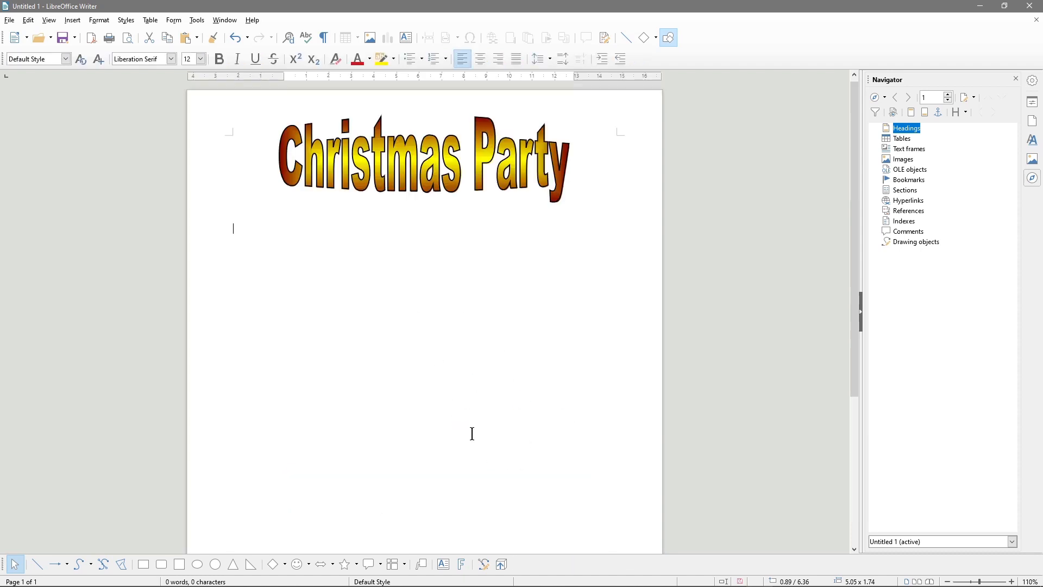
Step: Insert the yellow 3D extruded Fontwork style (Favourite 24) onto the page
{"action": "scroll", "scroll_direction": "down", "scroll_amount": 3}
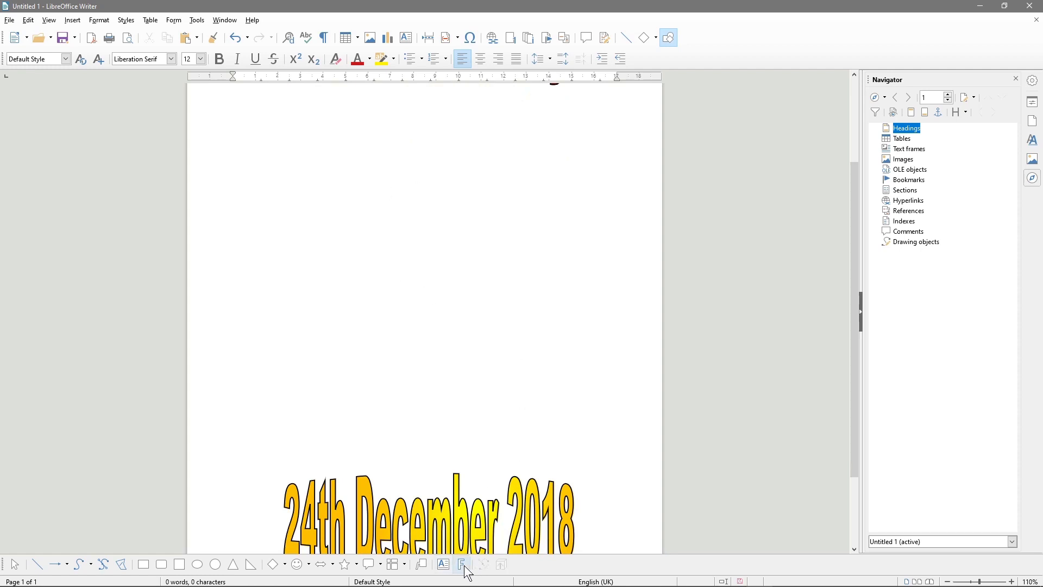
{"action": "left_click", "coordinate": [460, 564]}
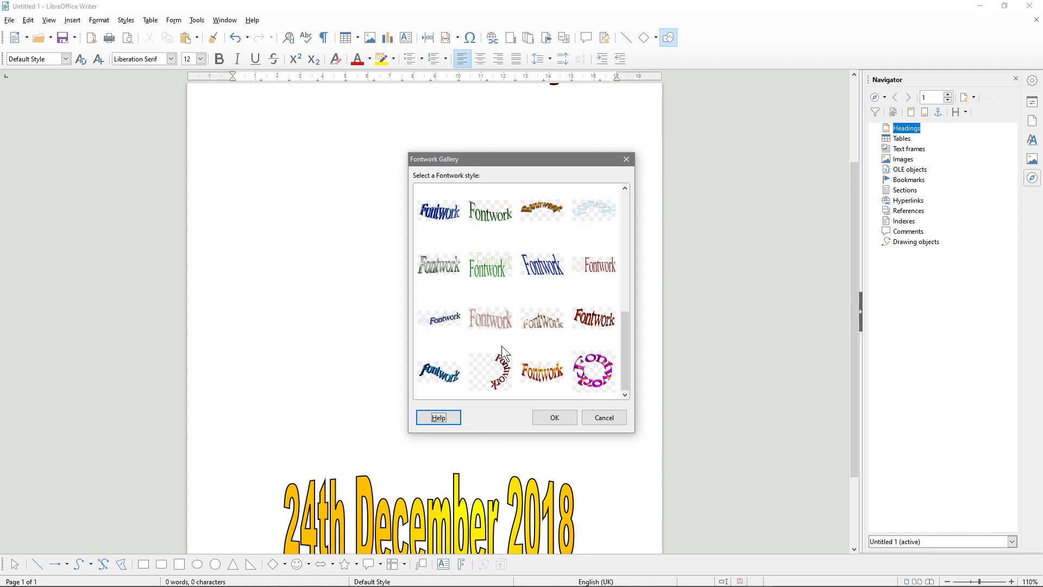
{"action": "scroll", "scroll_direction": "down", "scroll_amount": 3}
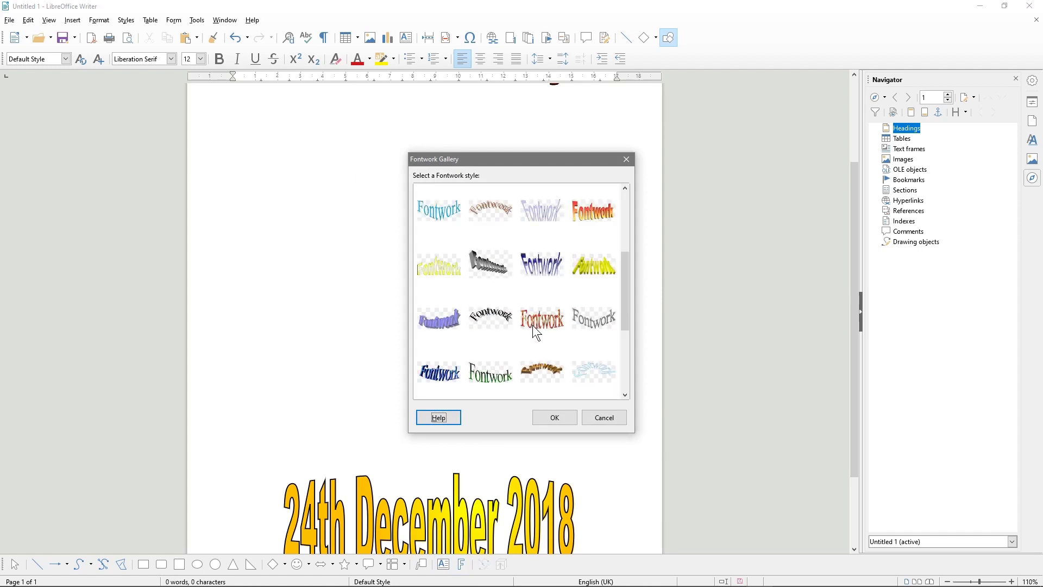
{"action": "left_click", "coordinate": [592, 263]}
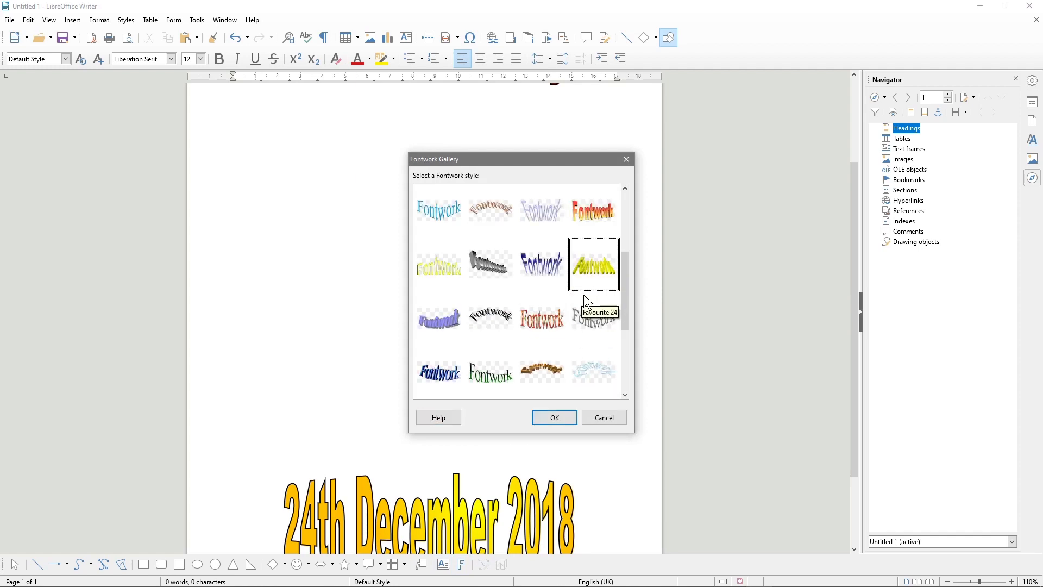
{"action": "left_click", "coordinate": [553, 417]}
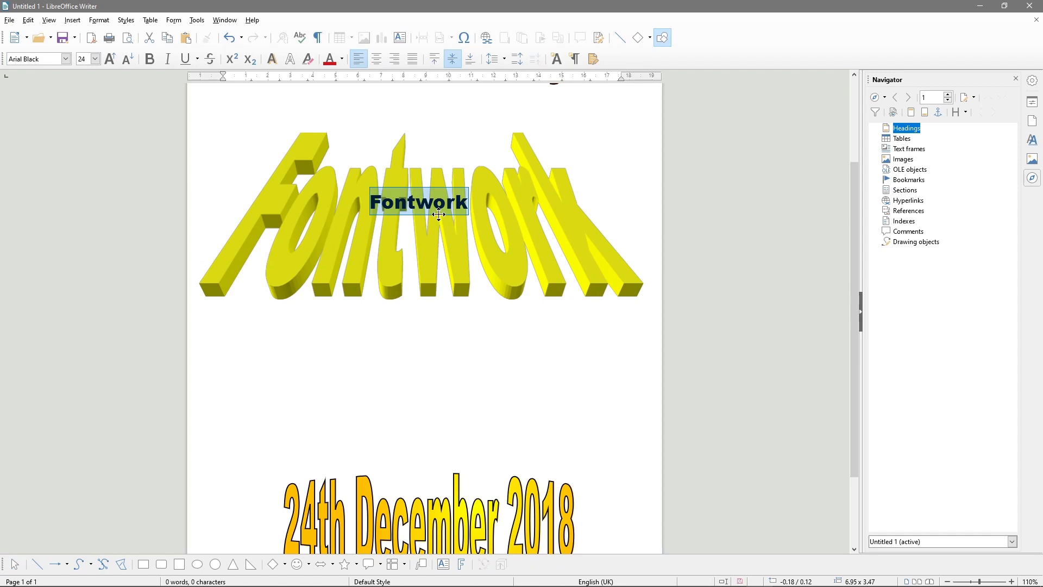
Step: Type 'Let's Have Fun...' as the 3D Fontwork object's text
{"action": "type", "text": "Lets"}
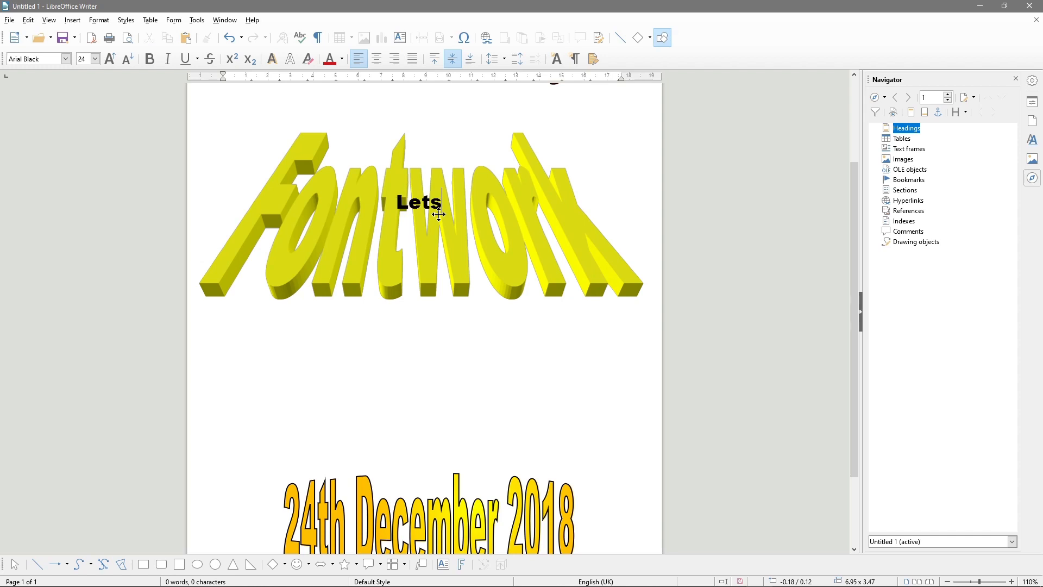
{"action": "type", "text": "'s"}
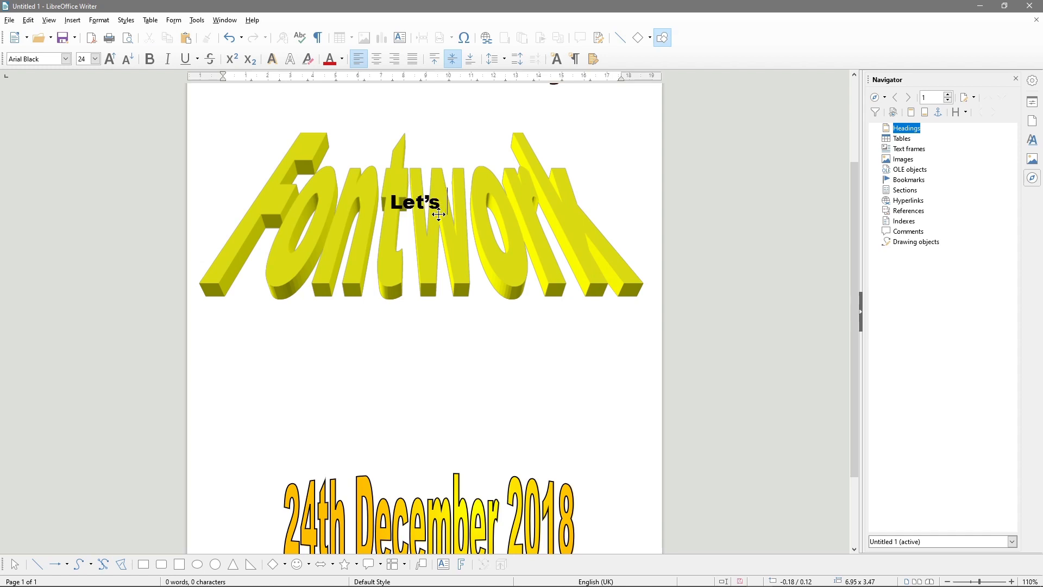
{"action": "type", "text": "Have Fu"}
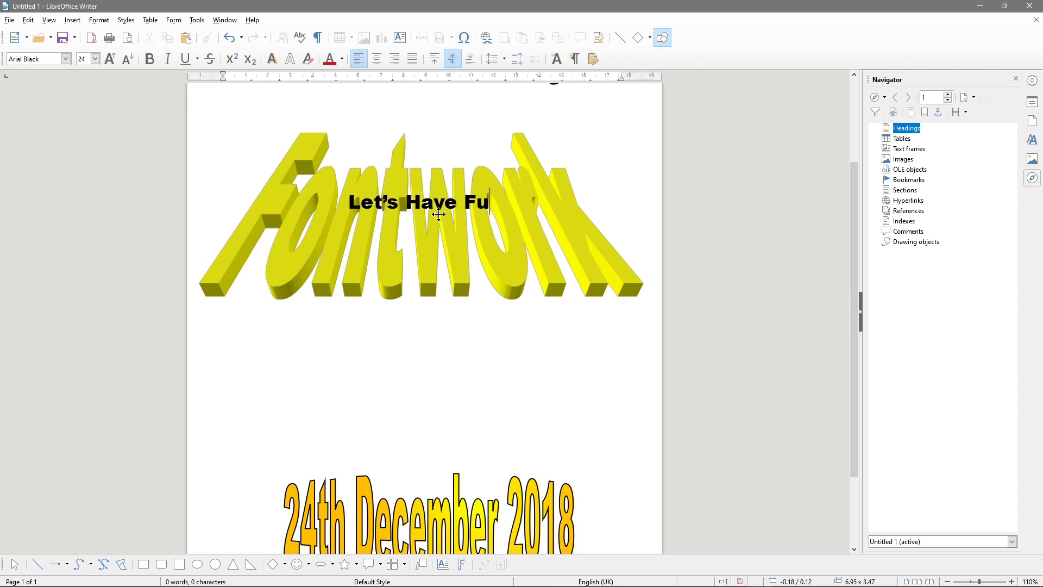
{"action": "type", "text": "n!..."}
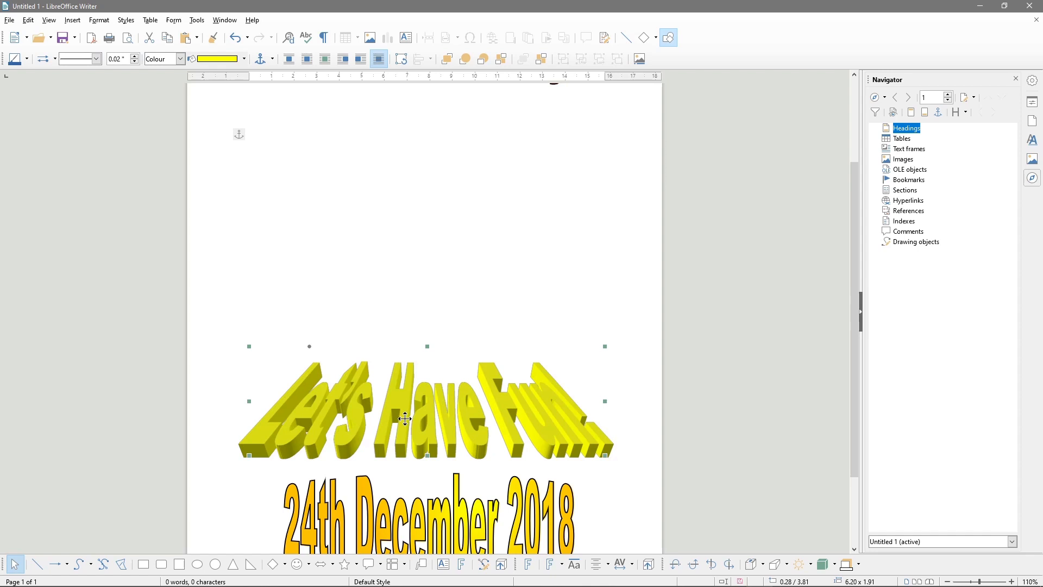
Step: Apply orange to the 3D text's fill from the tonal colour palette
{"action": "left_click", "coordinate": [243, 59]}
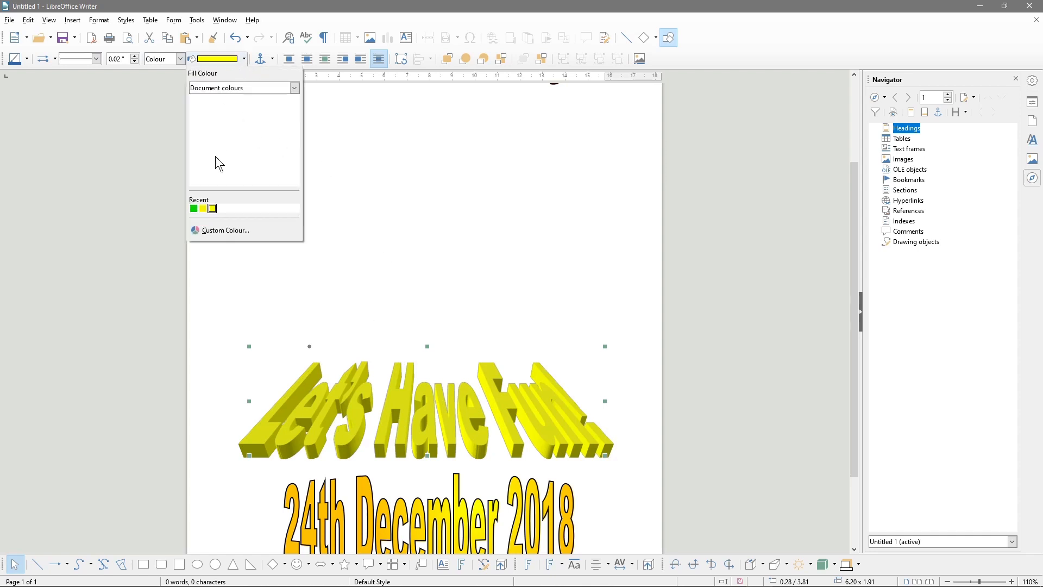
{"action": "left_click", "coordinate": [293, 88]}
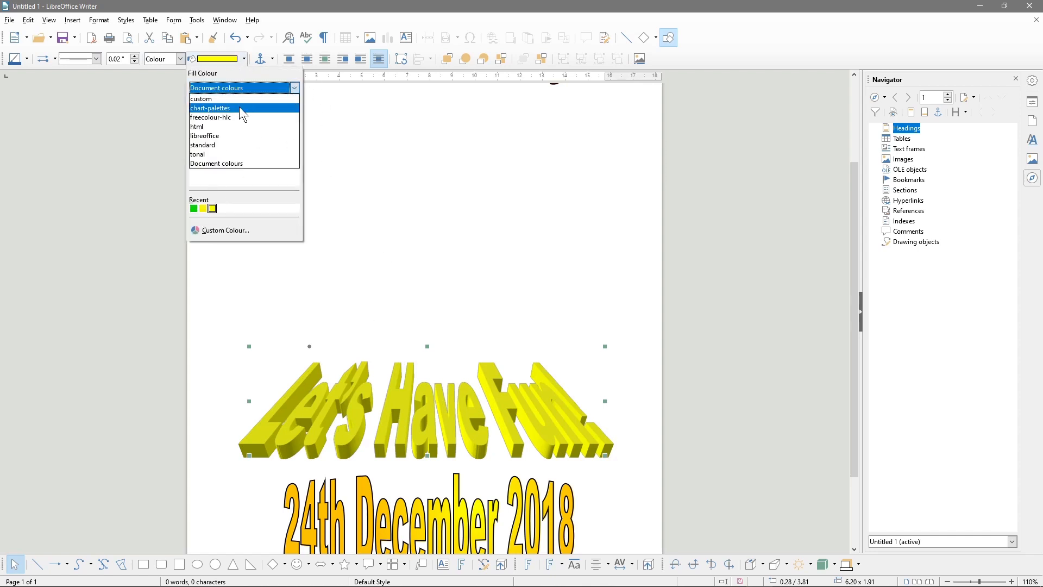
{"action": "mouse_move", "coordinate": [227, 156]}
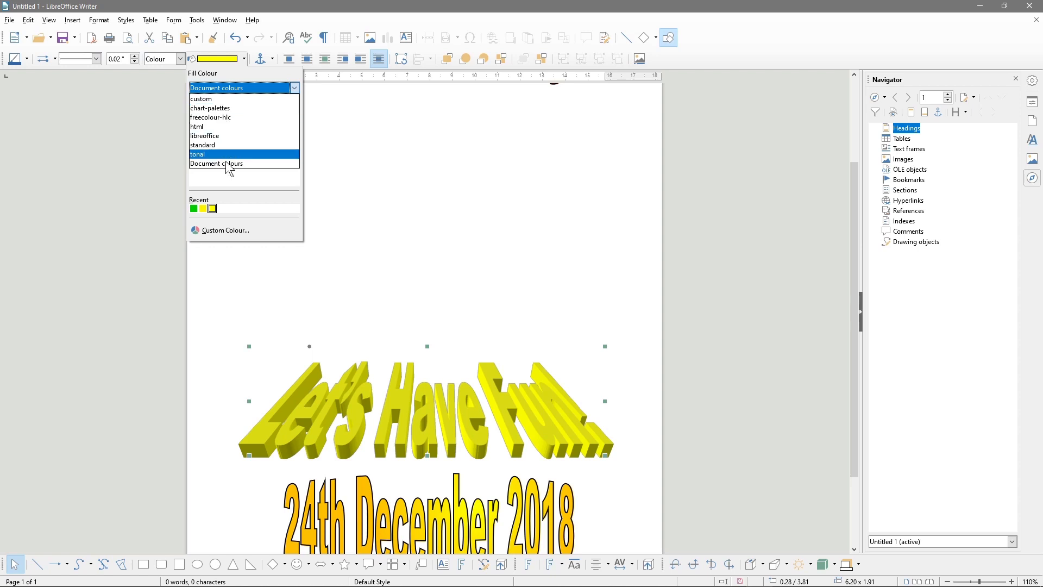
{"action": "mouse_move", "coordinate": [246, 136]}
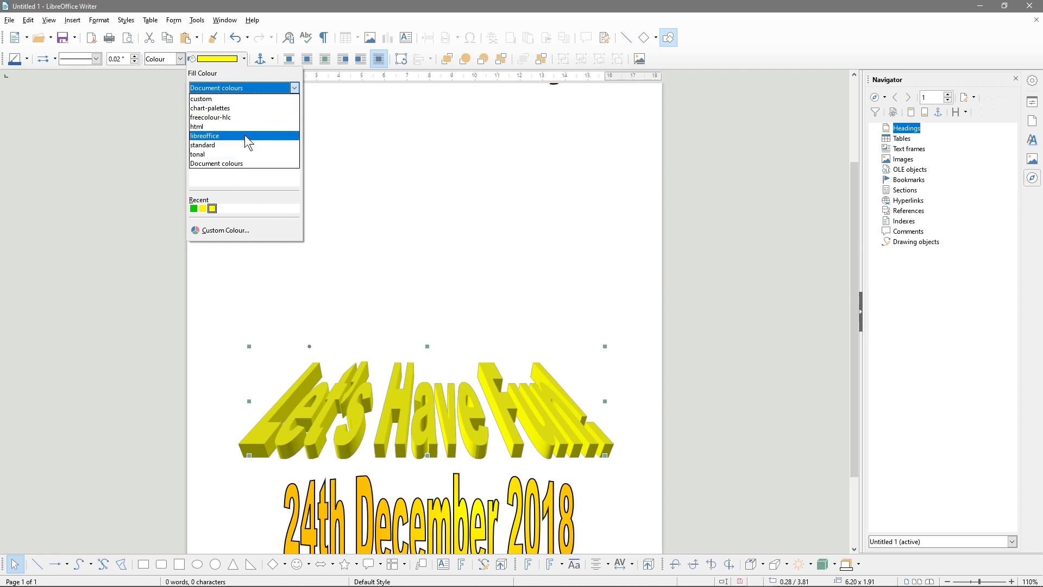
{"action": "mouse_move", "coordinate": [221, 144]}
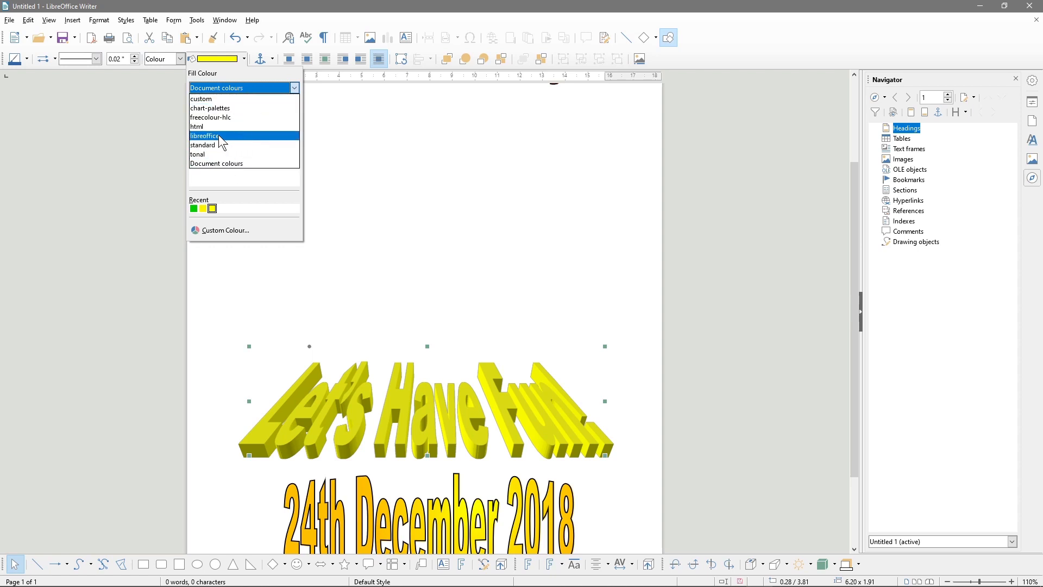
{"action": "left_click", "coordinate": [198, 155]}
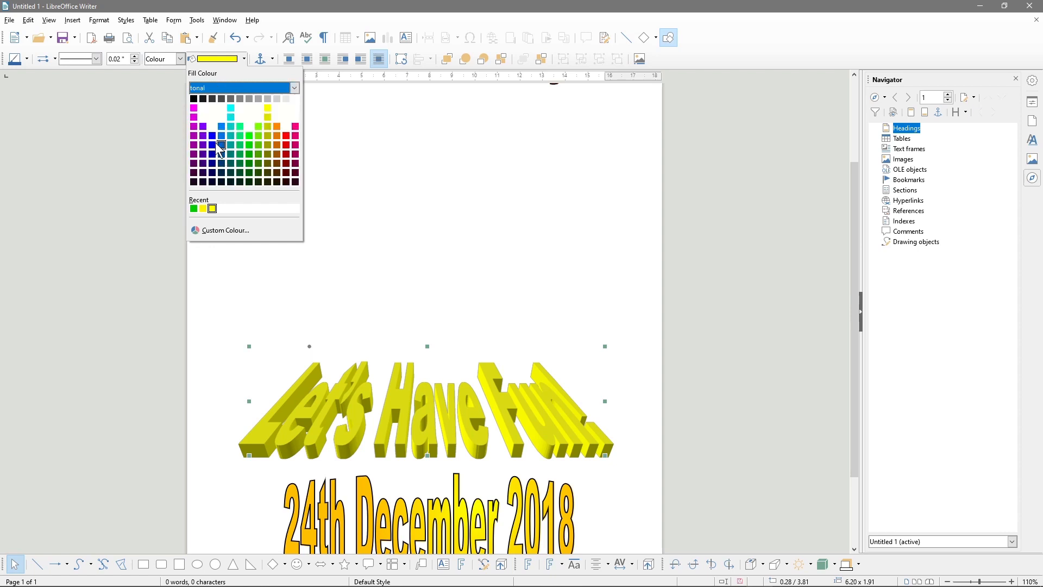
{"action": "left_click", "coordinate": [268, 136]}
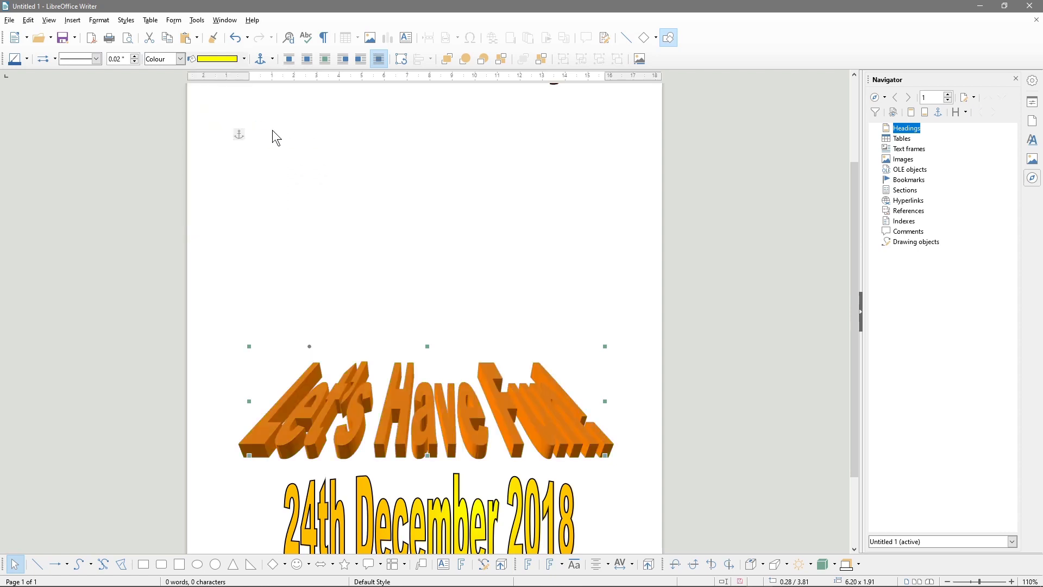
Step: Fill the 3D text with a bright green from the html palette, then reselect it
{"action": "left_click", "coordinate": [246, 59]}
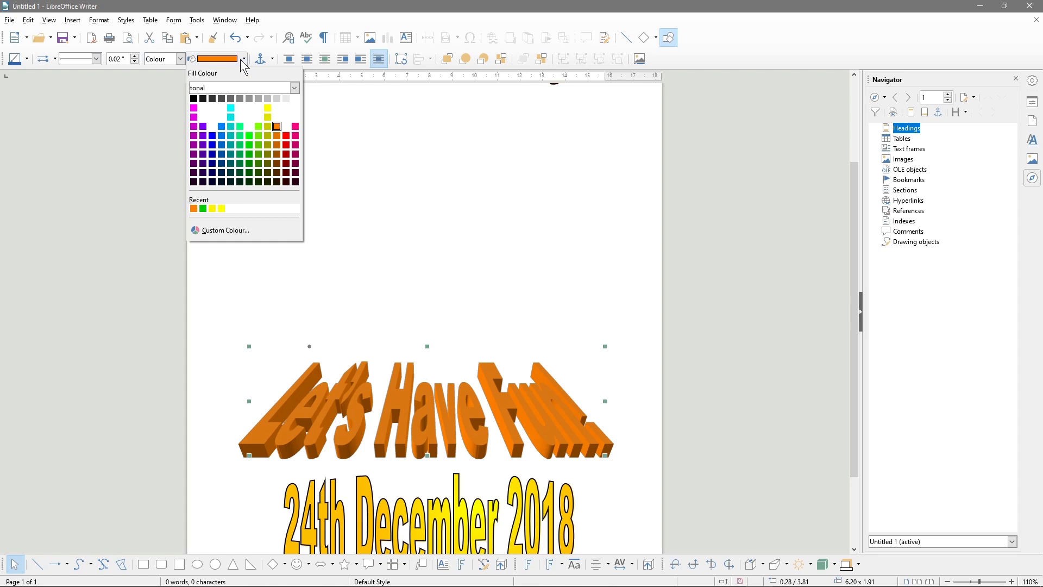
{"action": "left_click", "coordinate": [293, 88]}
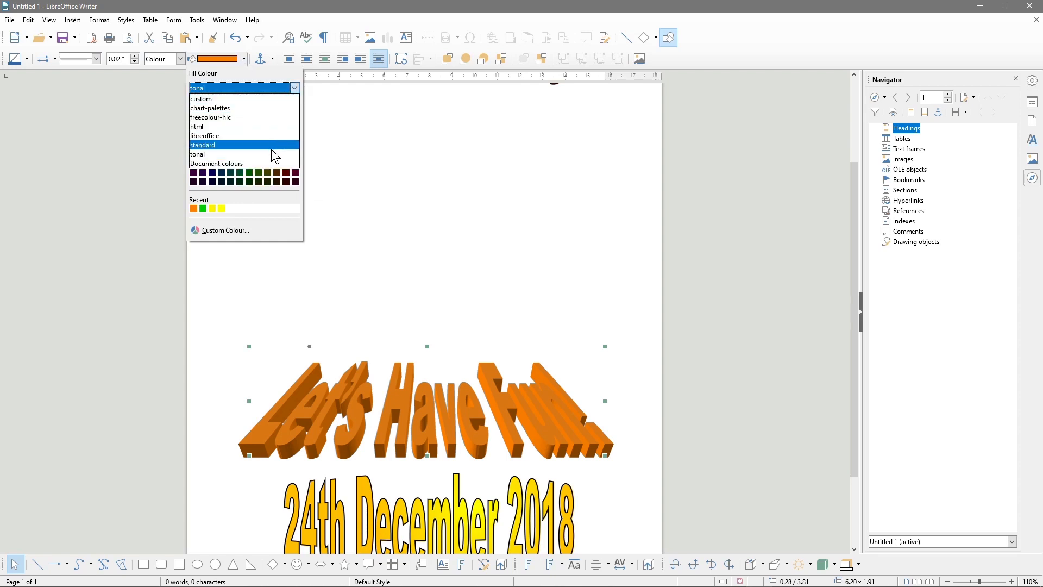
{"action": "mouse_move", "coordinate": [237, 125]}
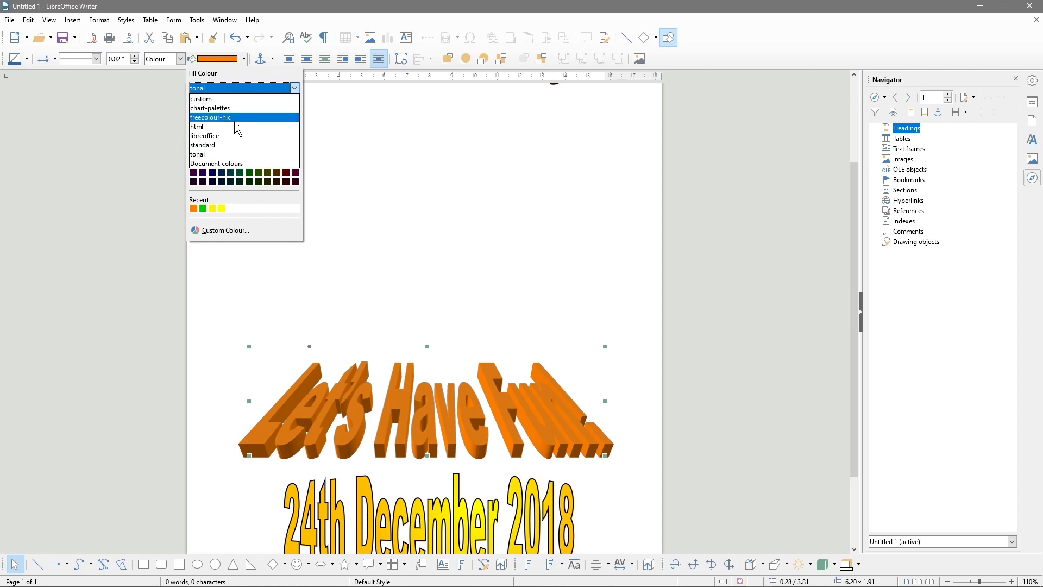
{"action": "left_click", "coordinate": [210, 107]}
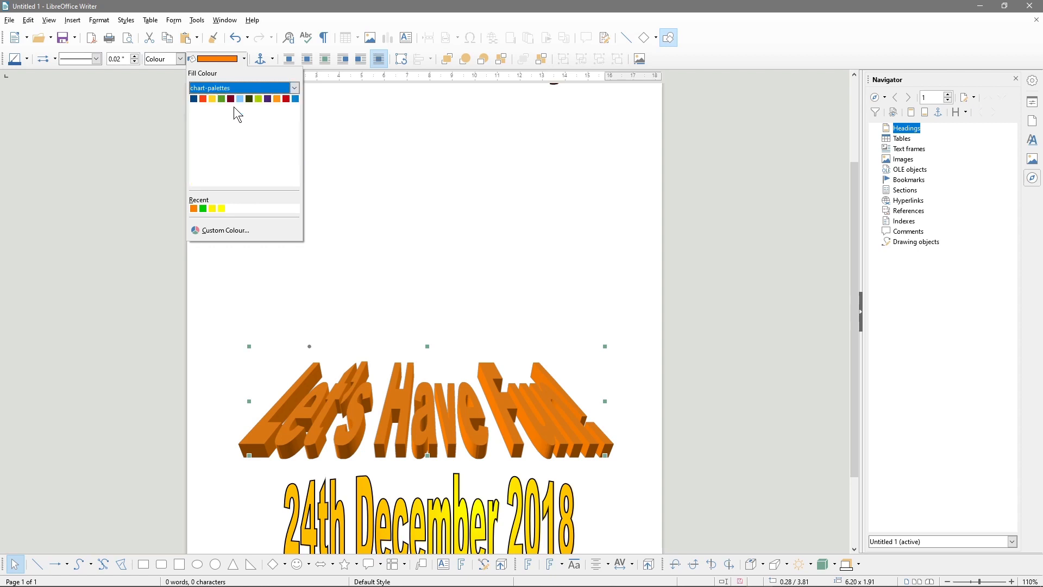
{"action": "left_click", "coordinate": [292, 88]}
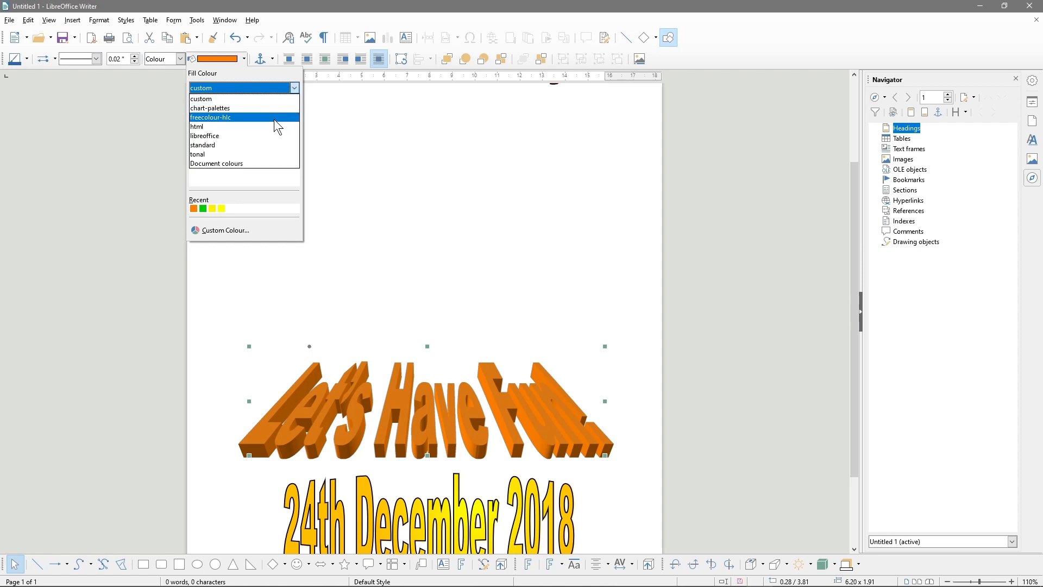
{"action": "left_click", "coordinate": [210, 117]}
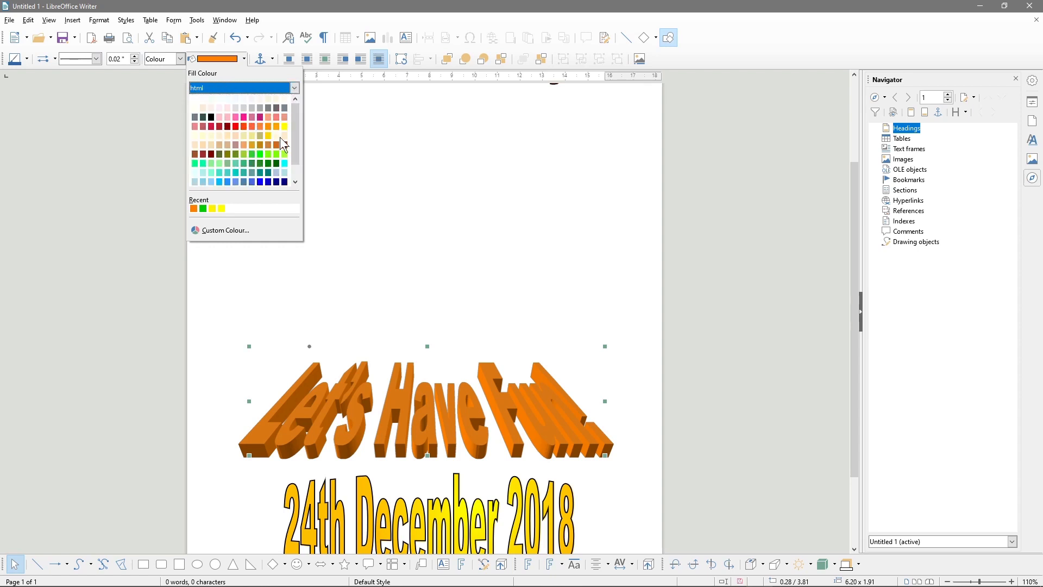
{"action": "mouse_move", "coordinate": [268, 163]}
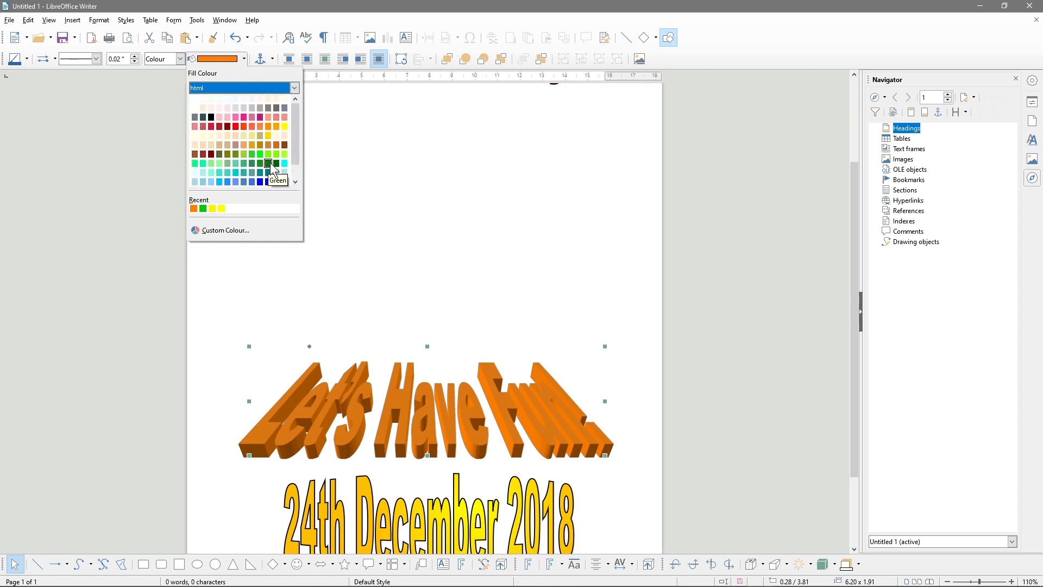
{"action": "mouse_move", "coordinate": [227, 164]}
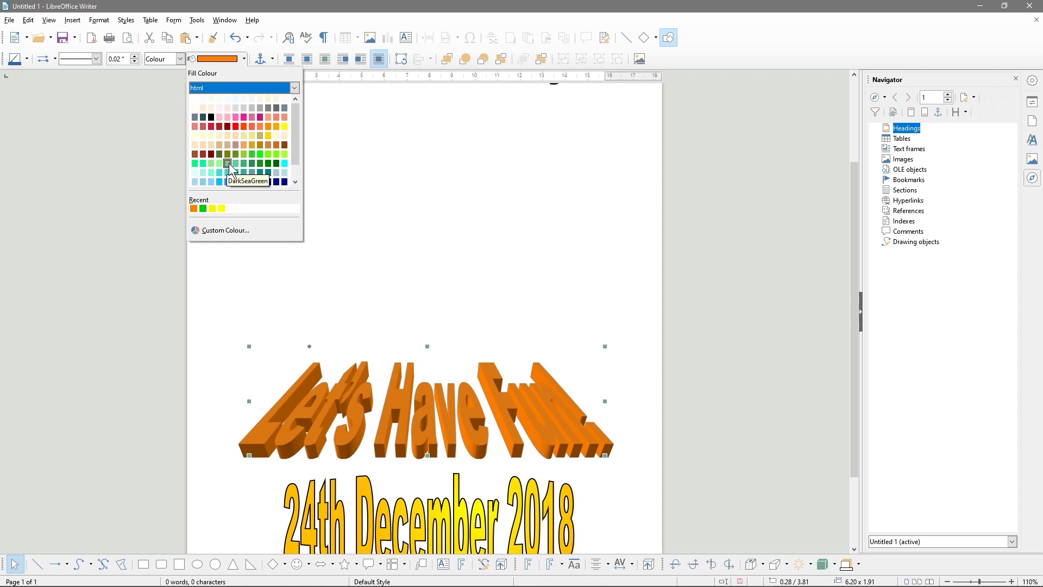
{"action": "left_click", "coordinate": [227, 164]}
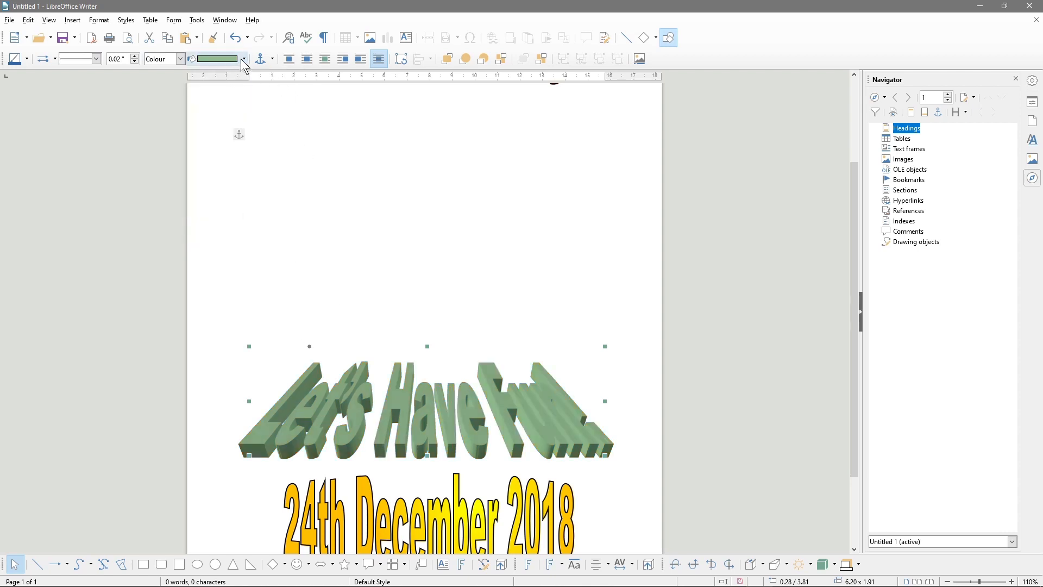
{"action": "left_click", "coordinate": [244, 59]}
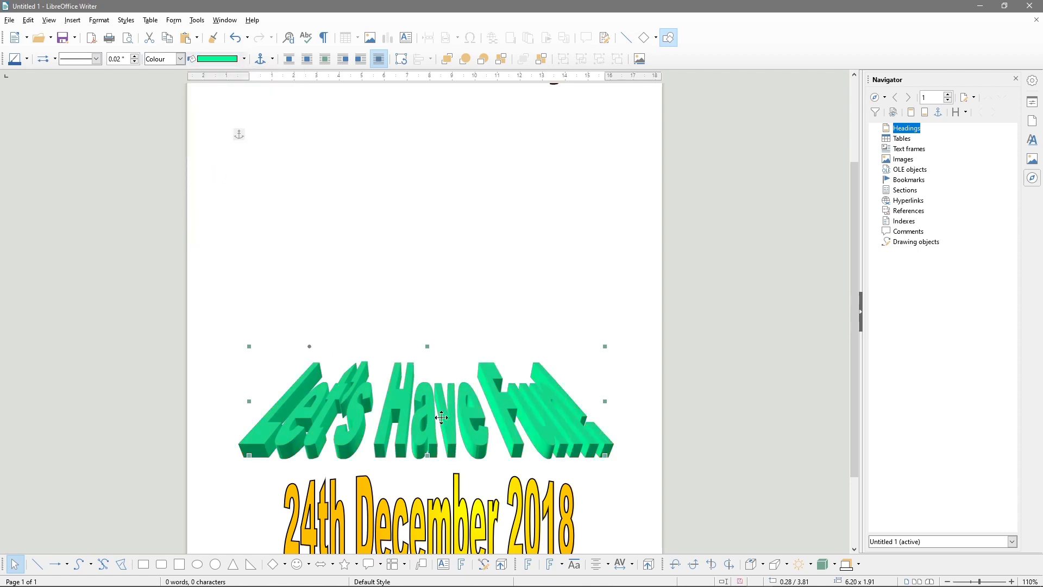
{"action": "left_click", "coordinate": [466, 280]}
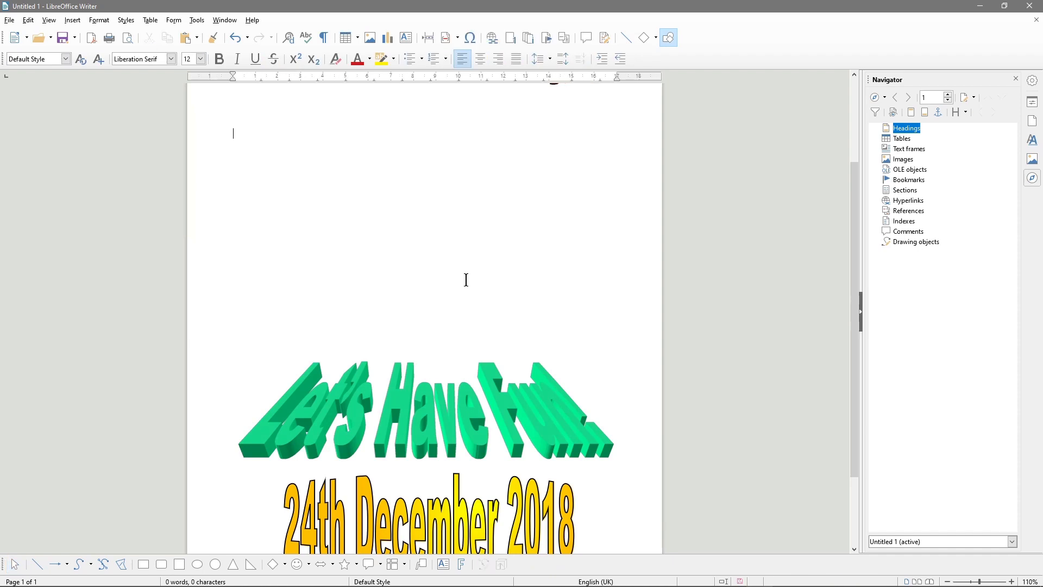
{"action": "left_click", "coordinate": [426, 412]}
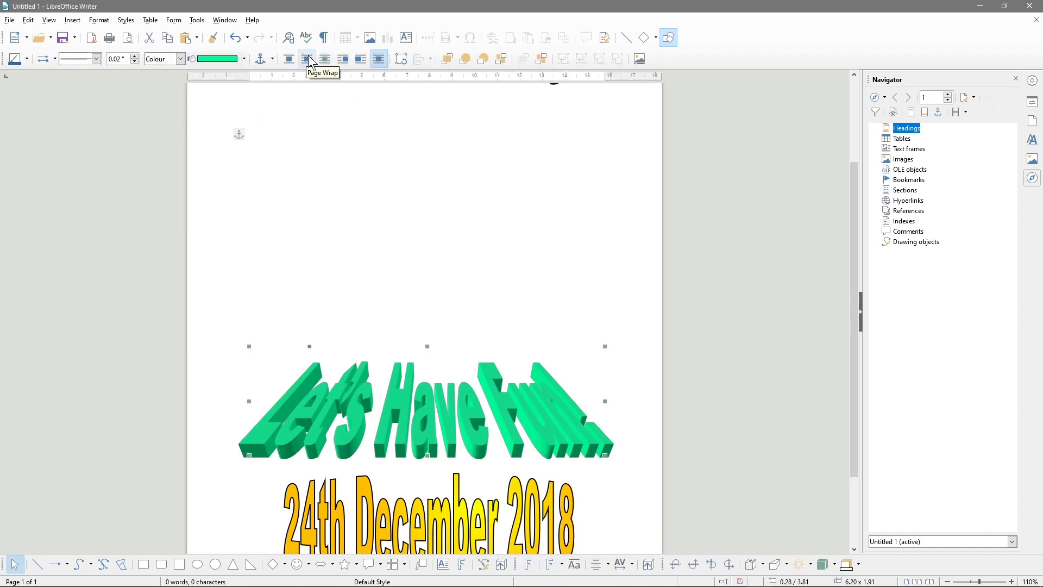
{"action": "mouse_move", "coordinate": [478, 168]}
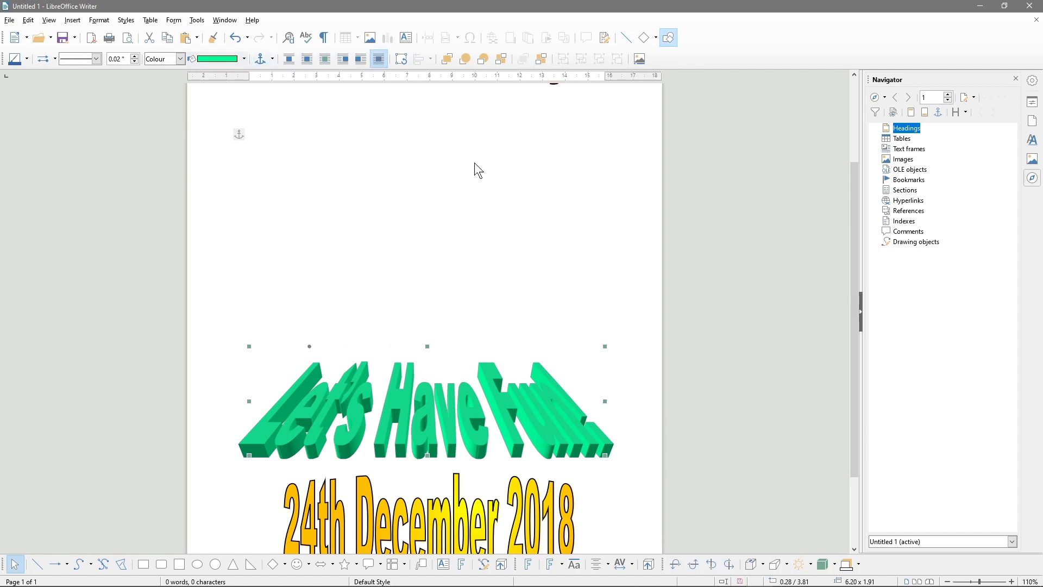
Step: Select, deselect and reselect the '24th December 2018' date Fontwork
{"action": "left_click", "coordinate": [439, 307]}
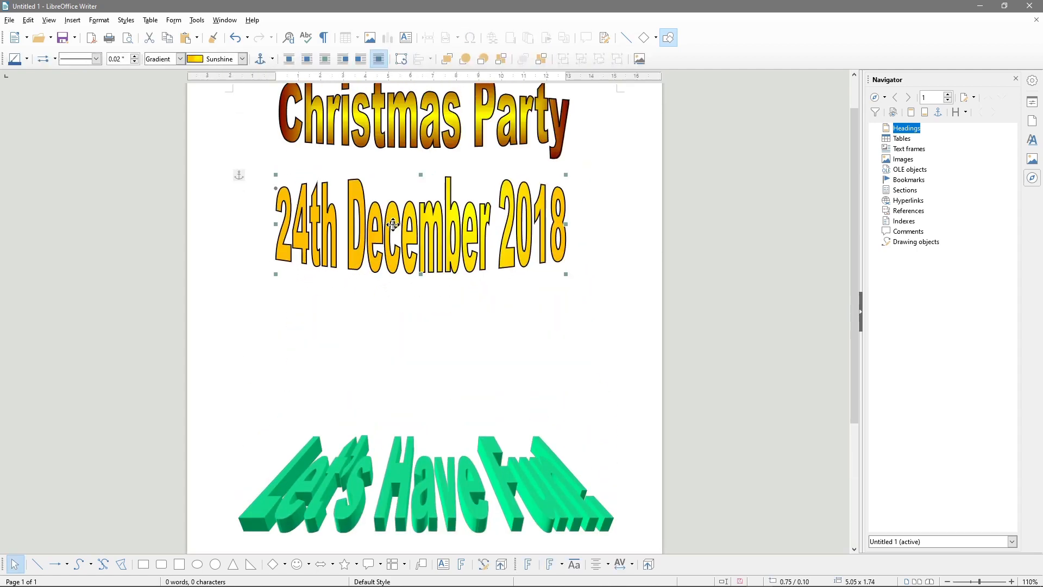
{"action": "left_click", "coordinate": [419, 479]}
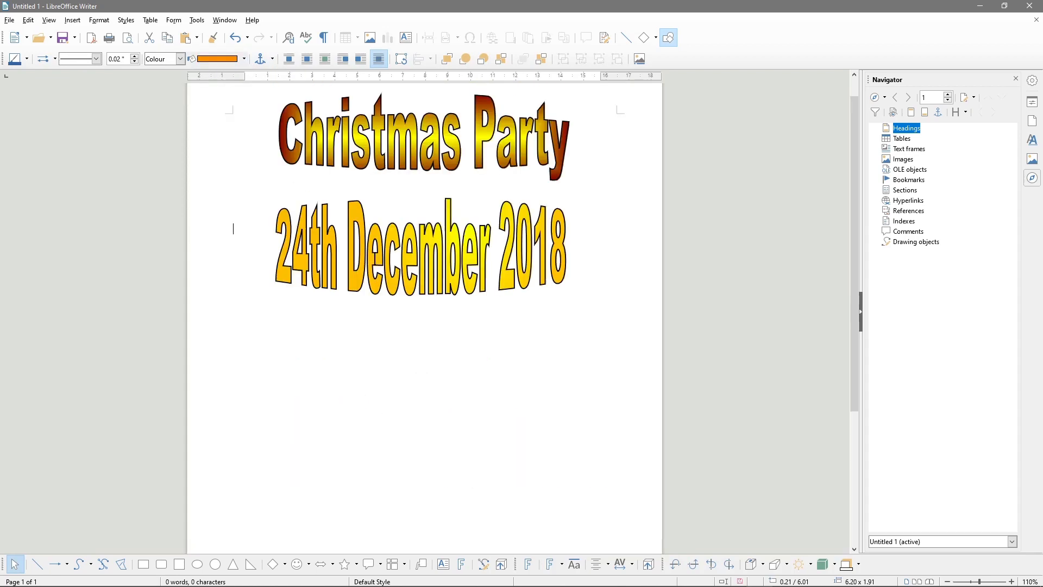
{"action": "left_click", "coordinate": [418, 319]}
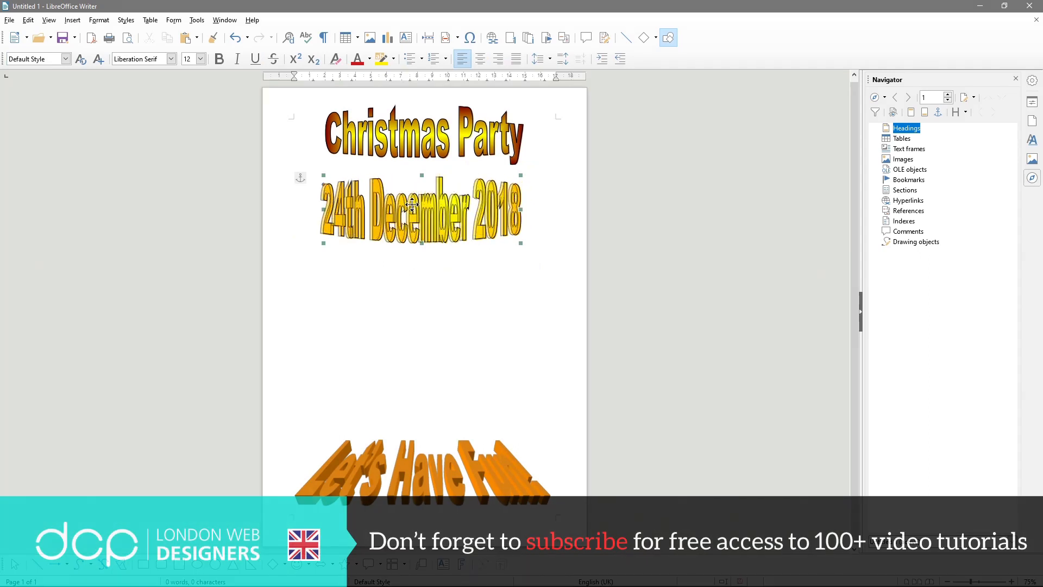
Step: Deselect the Fontwork objects and close the flyer's document window
{"action": "left_click", "coordinate": [421, 210]}
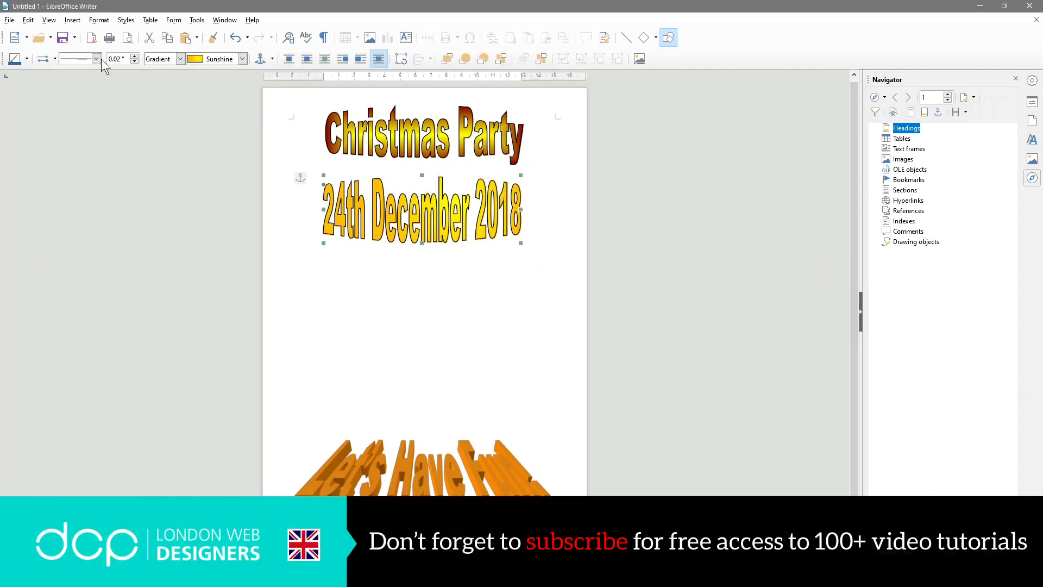
{"action": "left_click", "coordinate": [425, 306]}
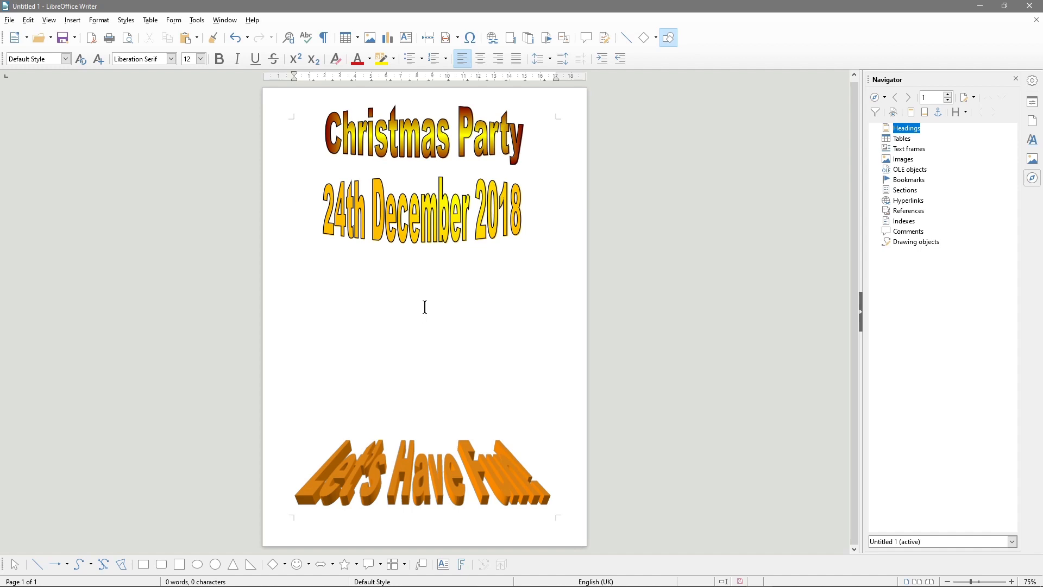
{"action": "mouse_move", "coordinate": [522, 240]}
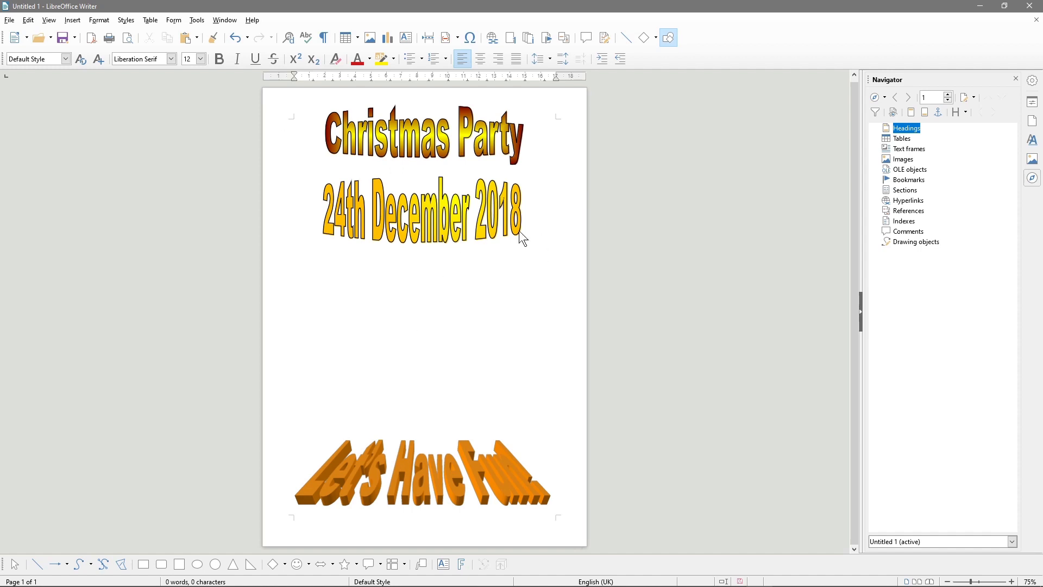
{"action": "mouse_move", "coordinate": [490, 235]}
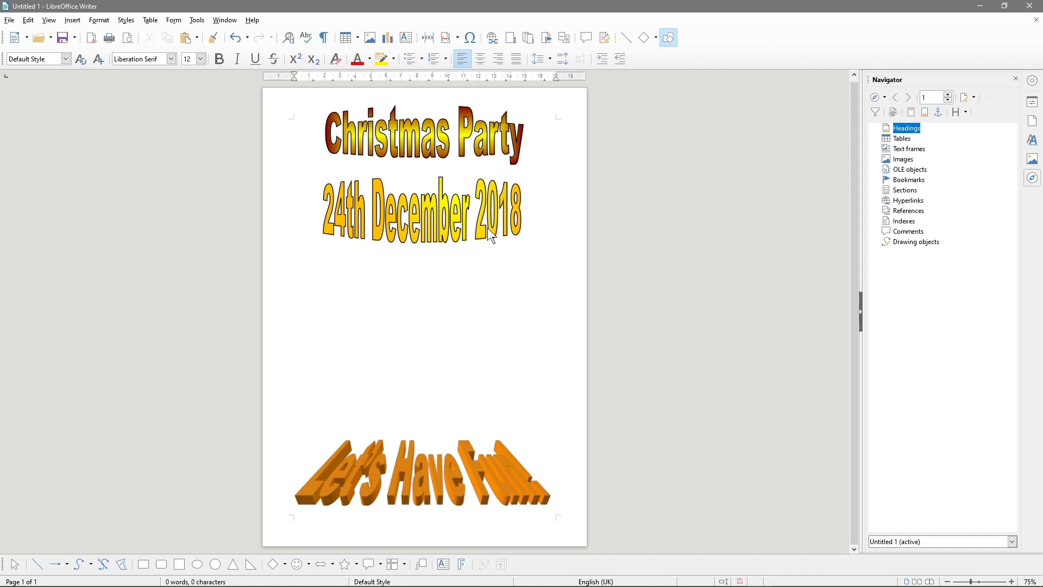
{"action": "left_click", "coordinate": [293, 197]}
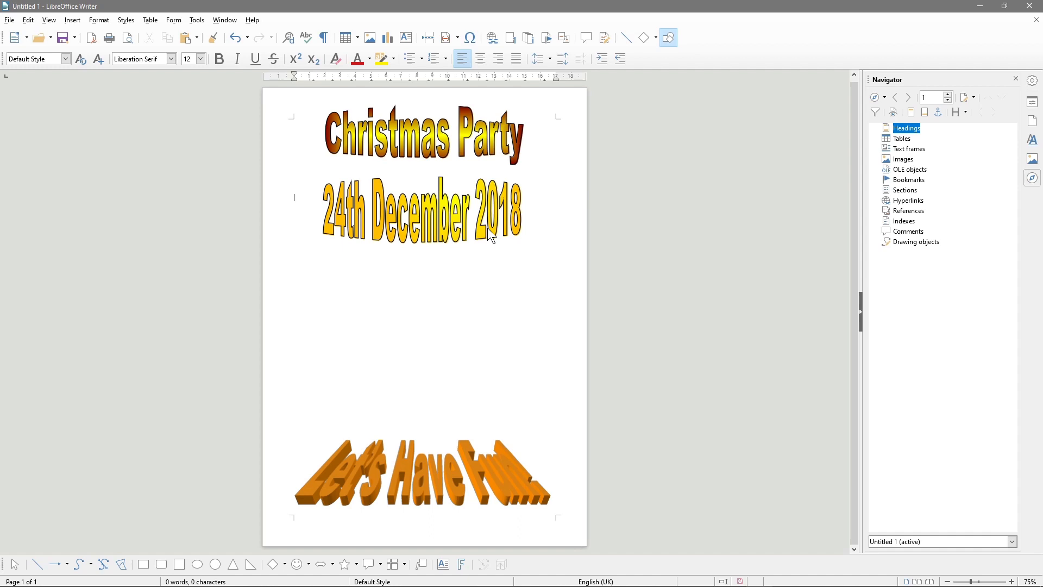
{"action": "mouse_move", "coordinate": [471, 460]}
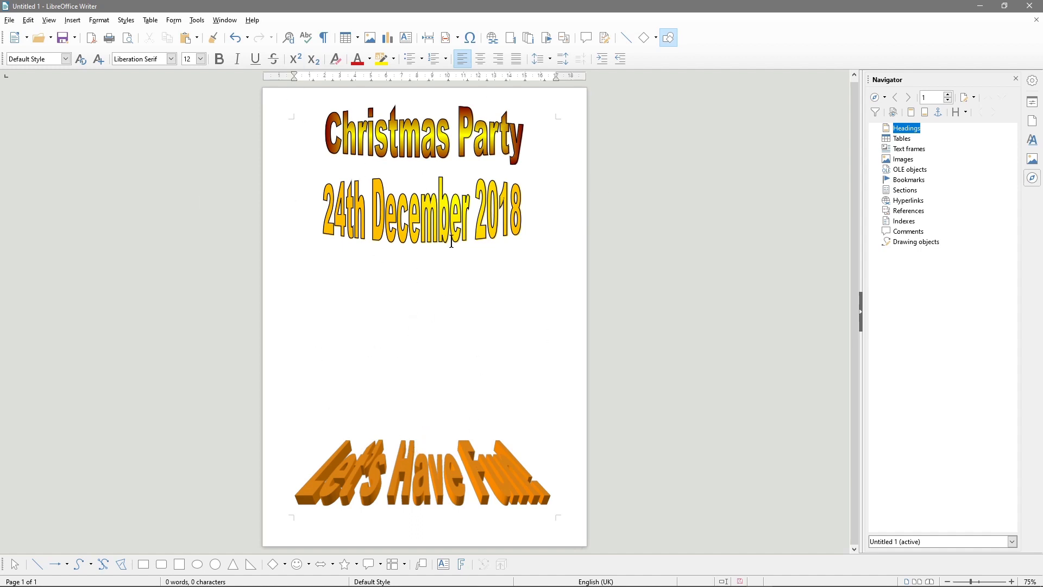
{"action": "mouse_move", "coordinate": [1035, 6]}
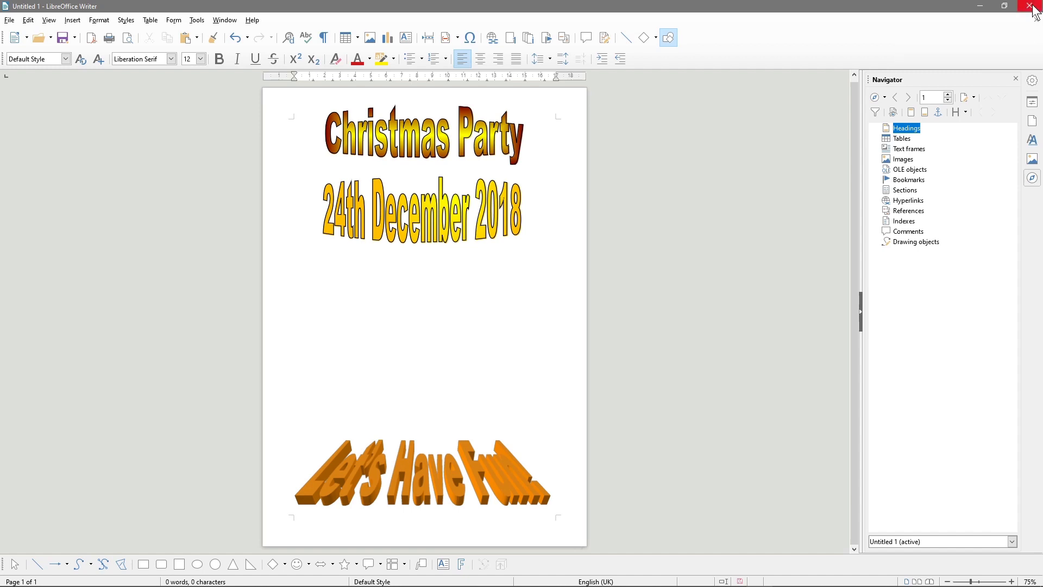
{"action": "left_click", "coordinate": [1035, 6]}
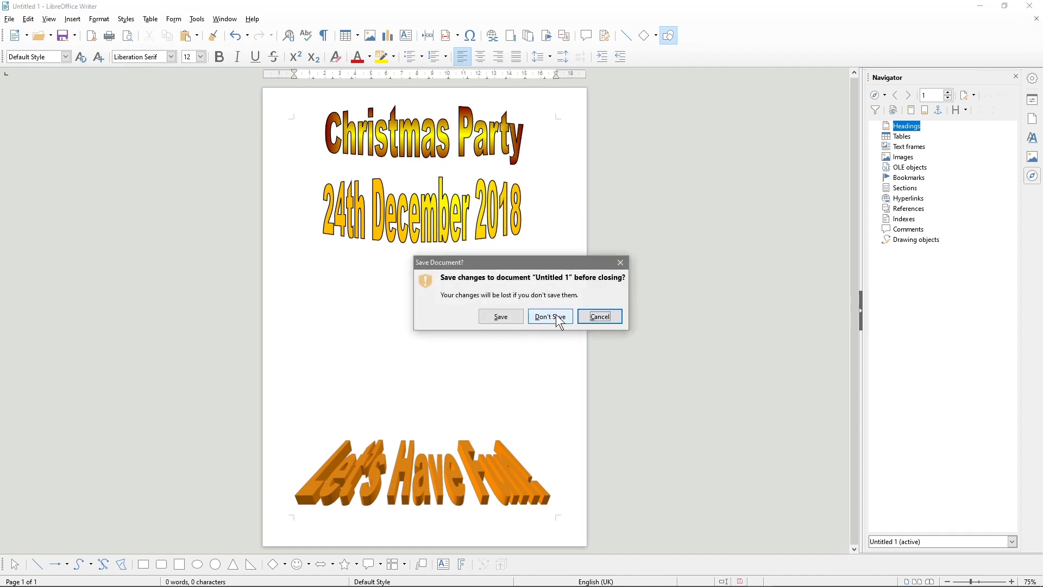